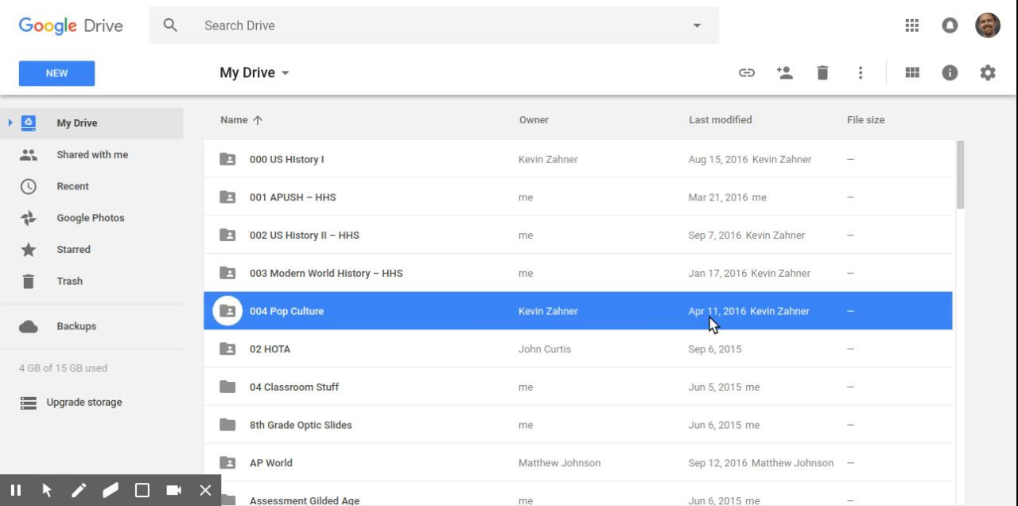
mouse_move(598, 82)
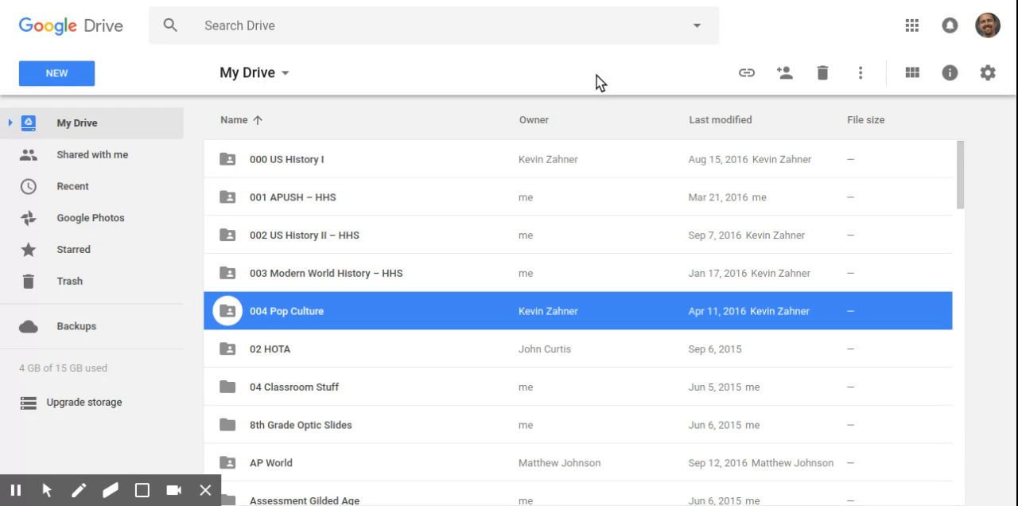
mouse_move(401, 71)
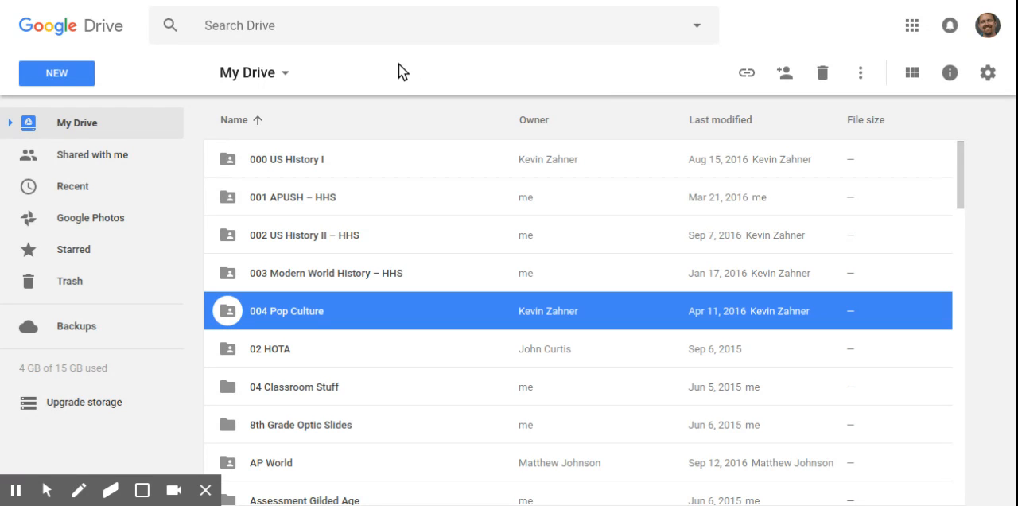
mouse_move(380, 76)
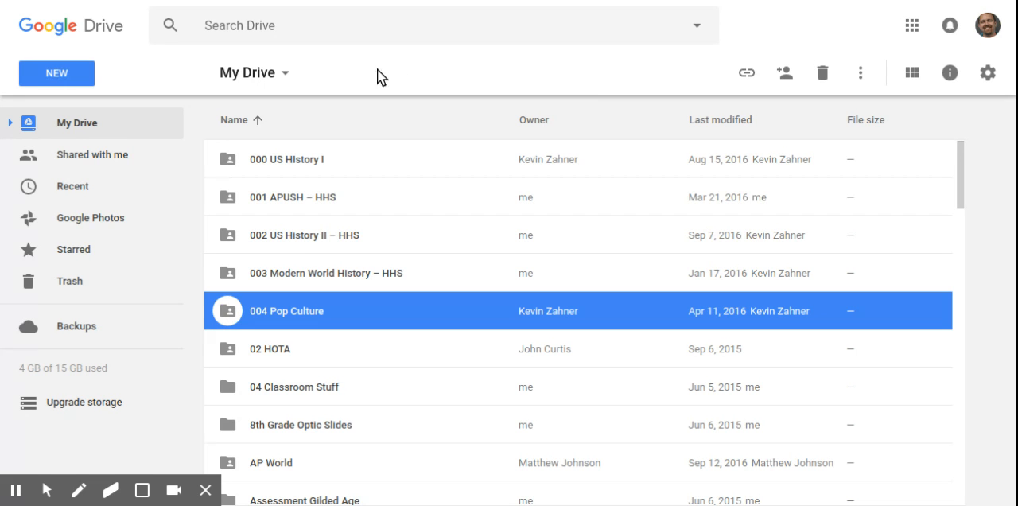
mouse_move(118, 76)
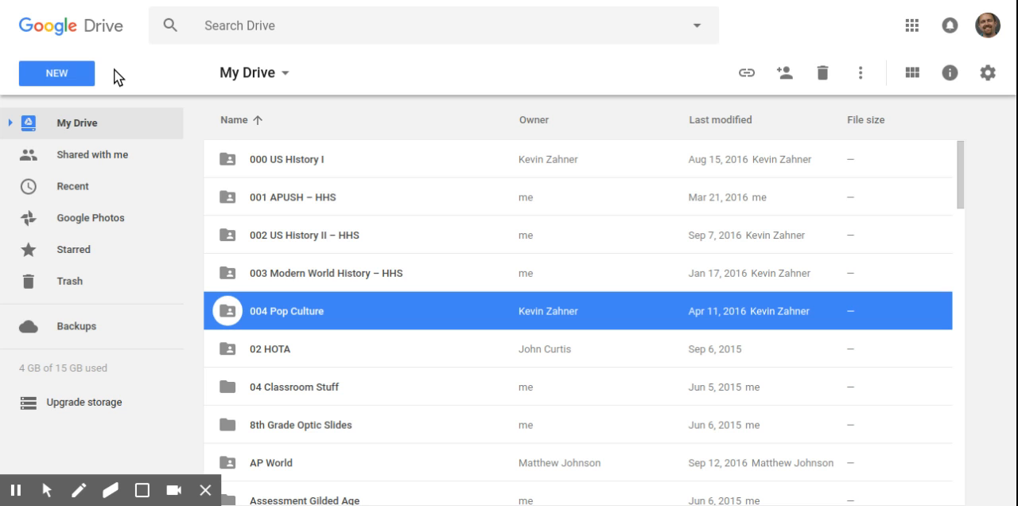
- Start a new blank Google Form from the Drive New menu
left_click(56, 74)
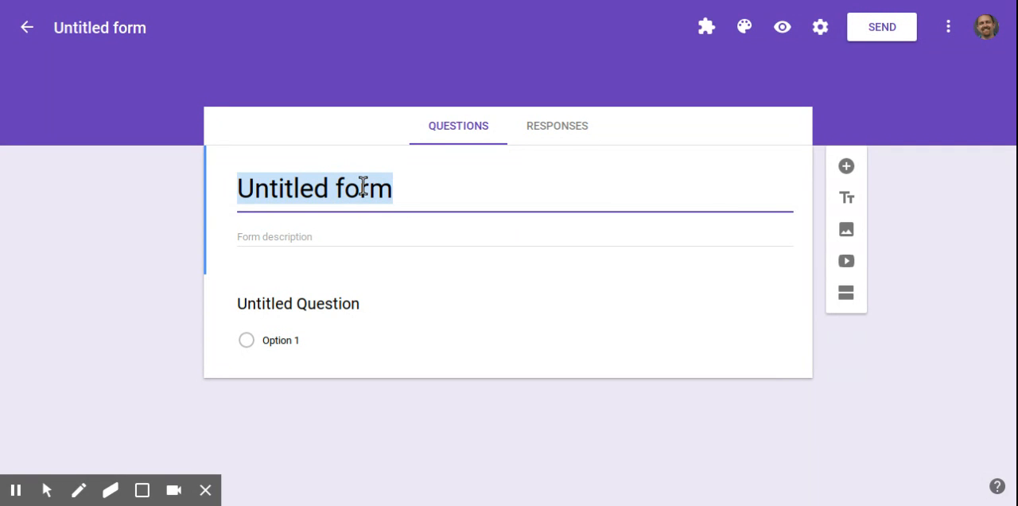
- Title the form 'Sample Form Vid' and rename the file to match
type("Sampl")
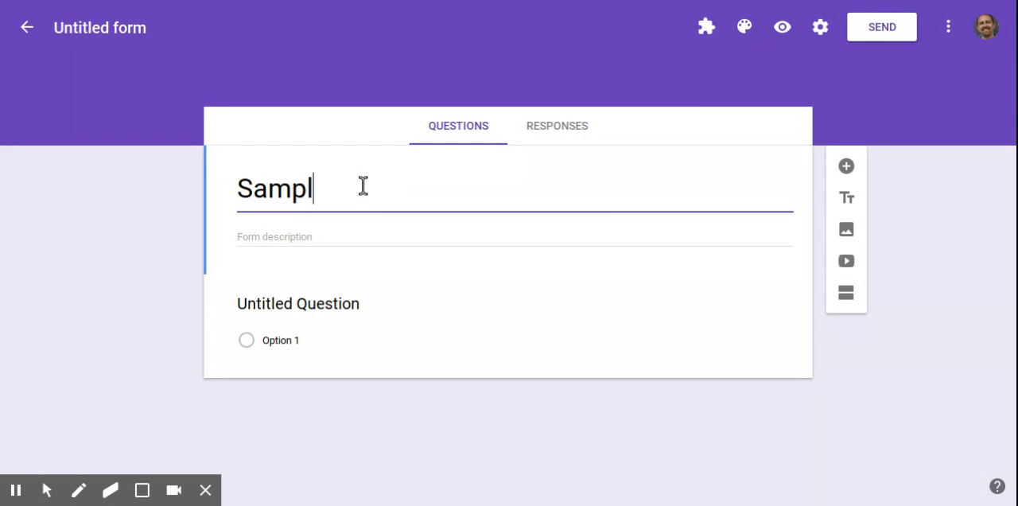
type("e")
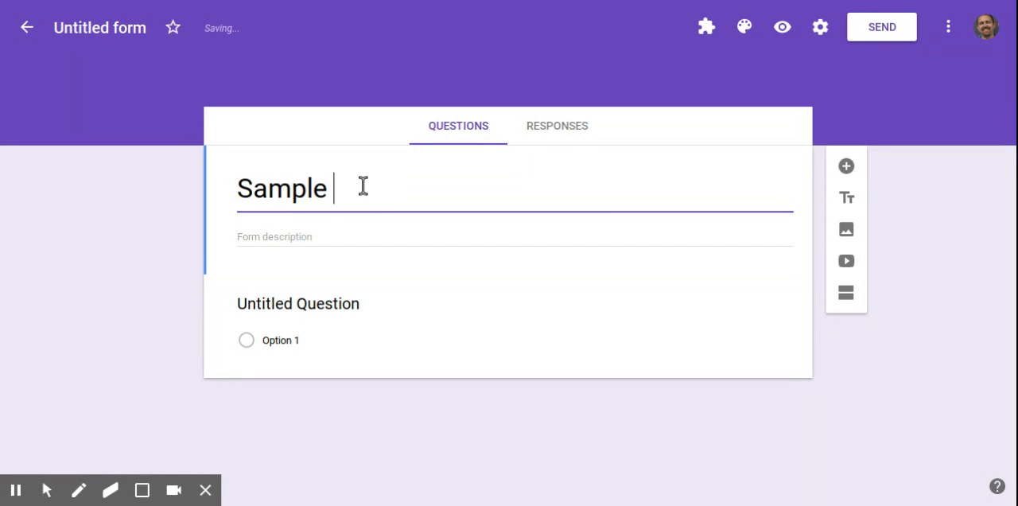
type("Form")
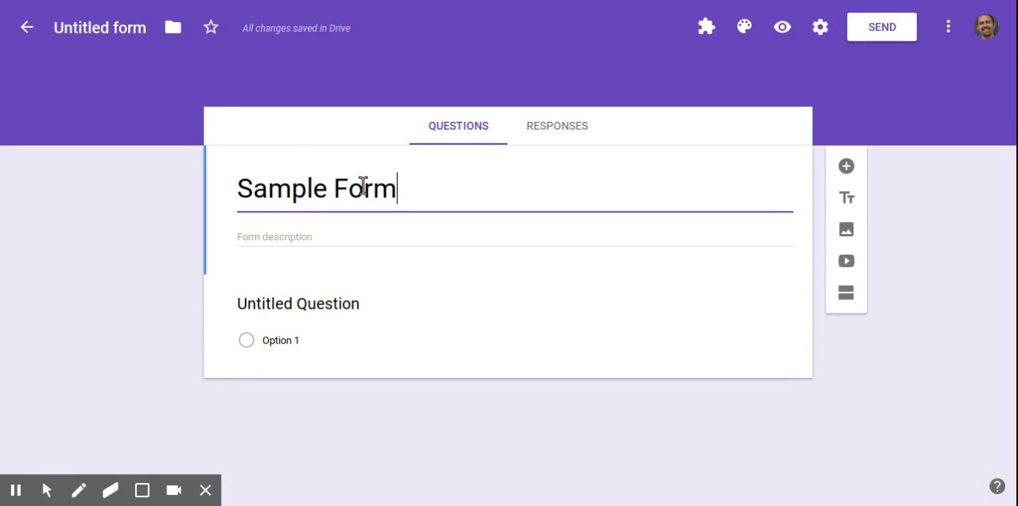
type("Vid")
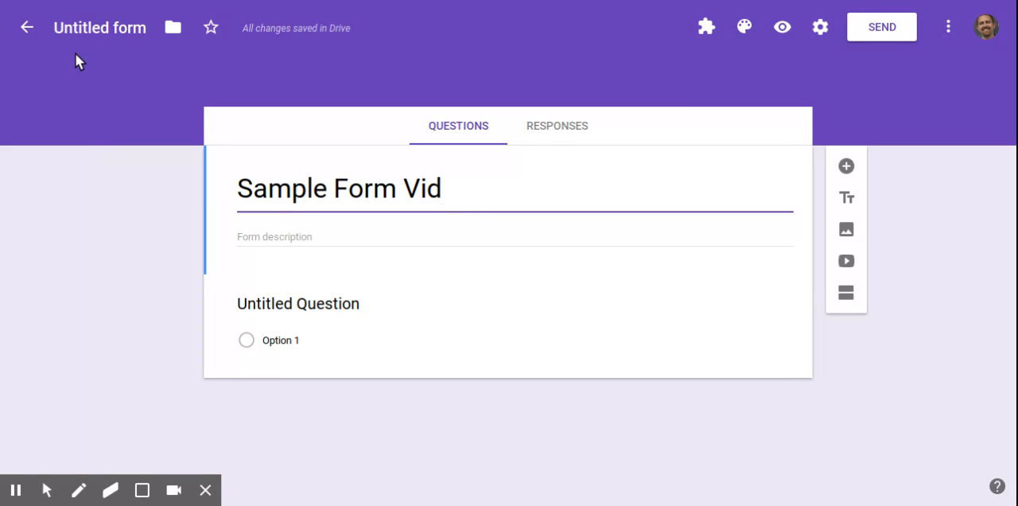
mouse_move(70, 27)
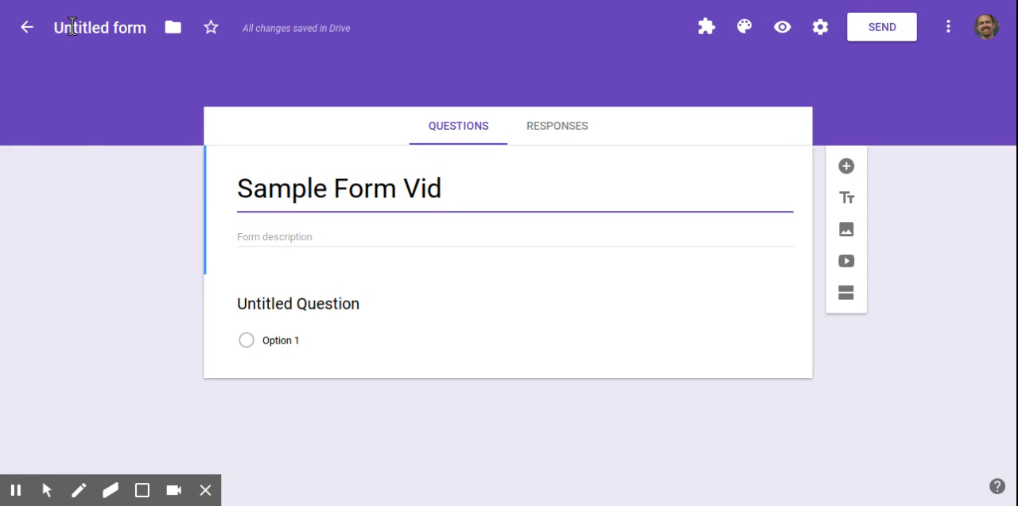
left_click(102, 29)
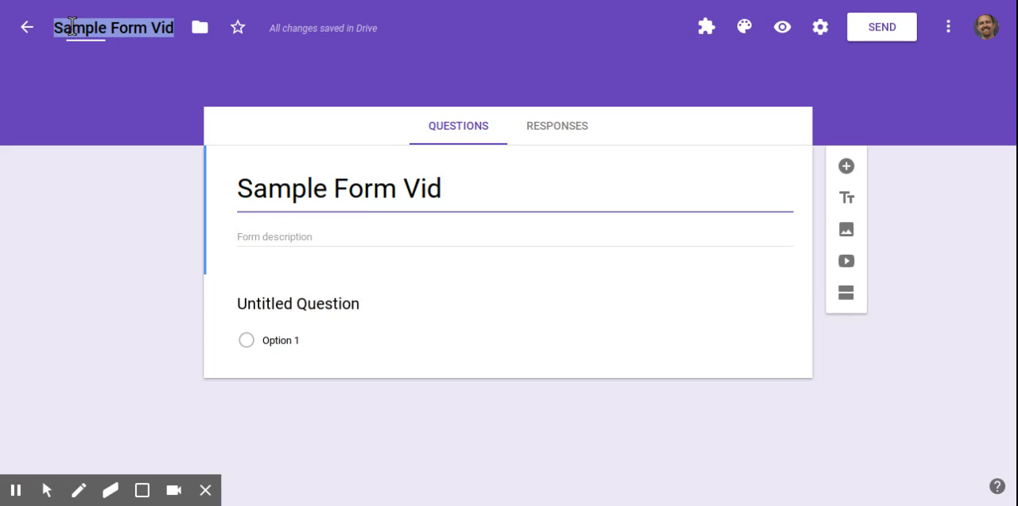
left_click(67, 103)
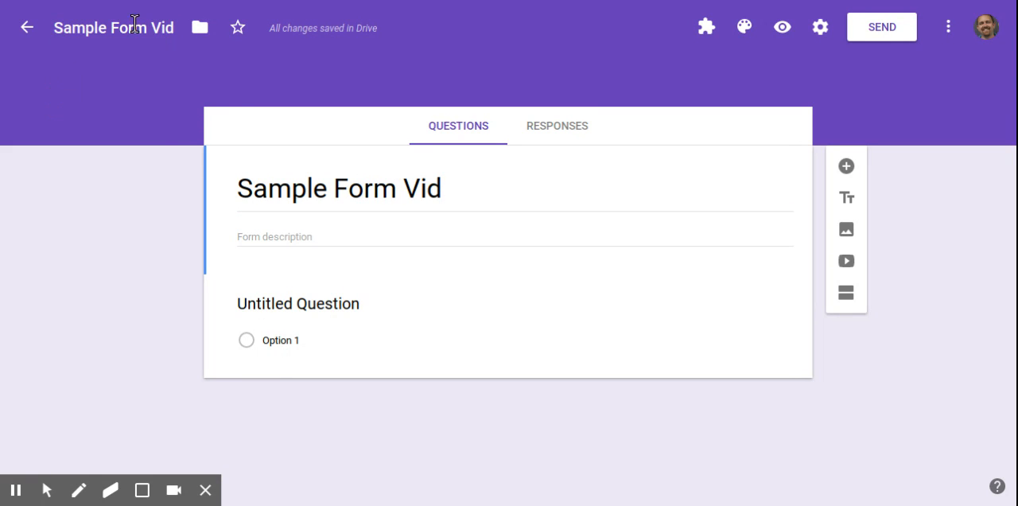
mouse_move(439, 269)
type("P")
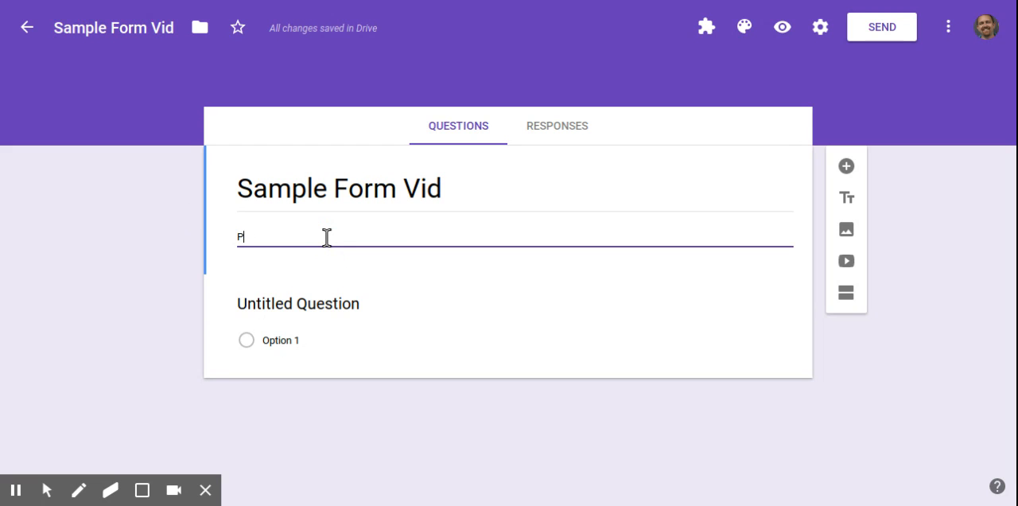
- Give the form the description 'Please complete this form.' and move to the first question
type("lease complete this form.")
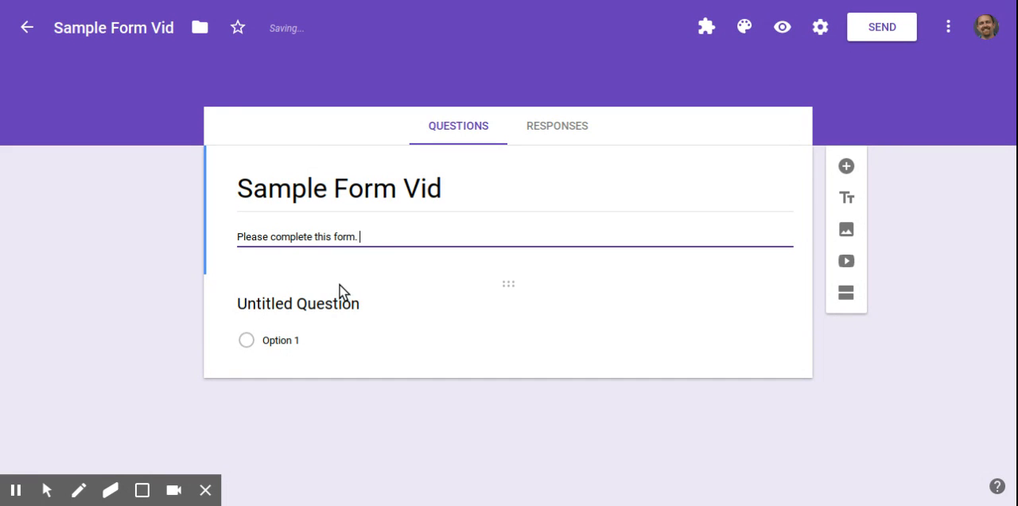
left_click(299, 304)
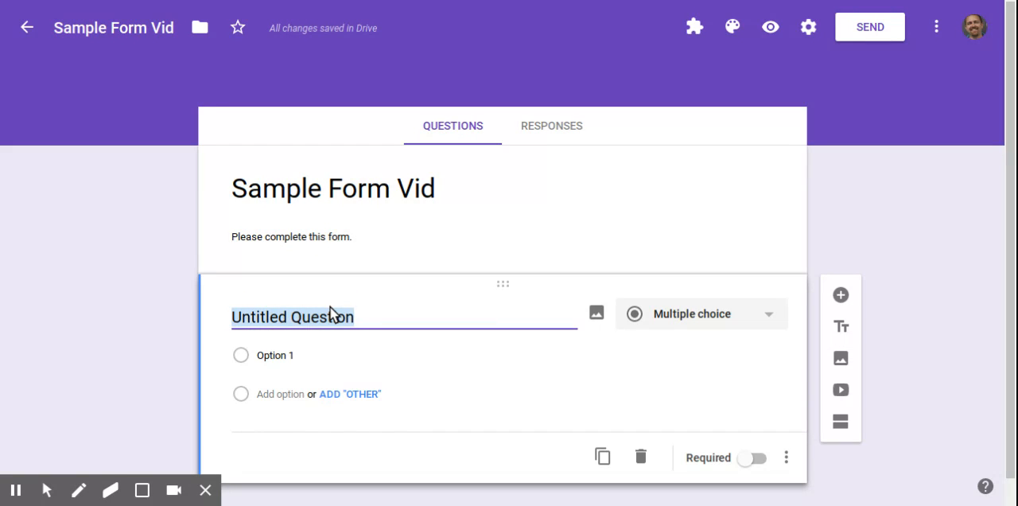
- Make the first question a 'Last Name' short-answer question
type("F")
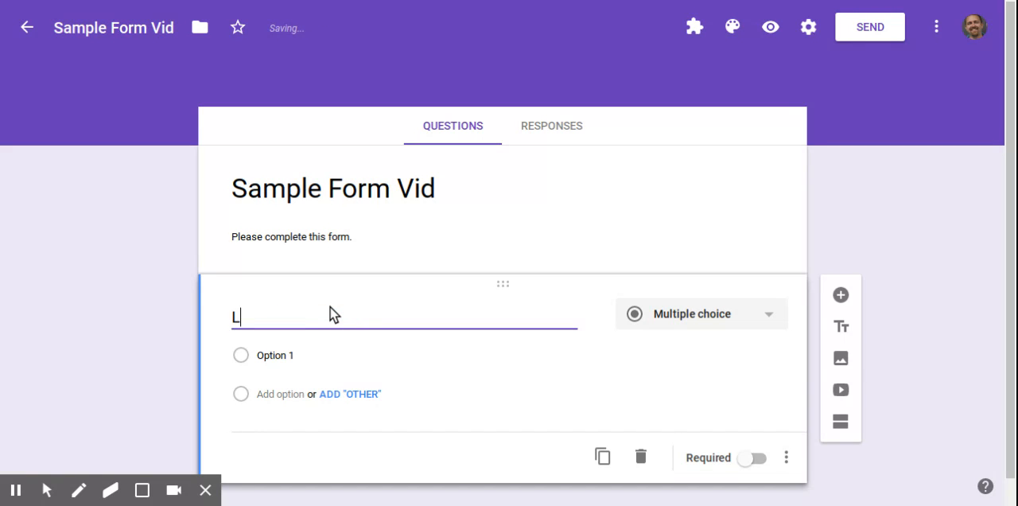
type("ast Nam")
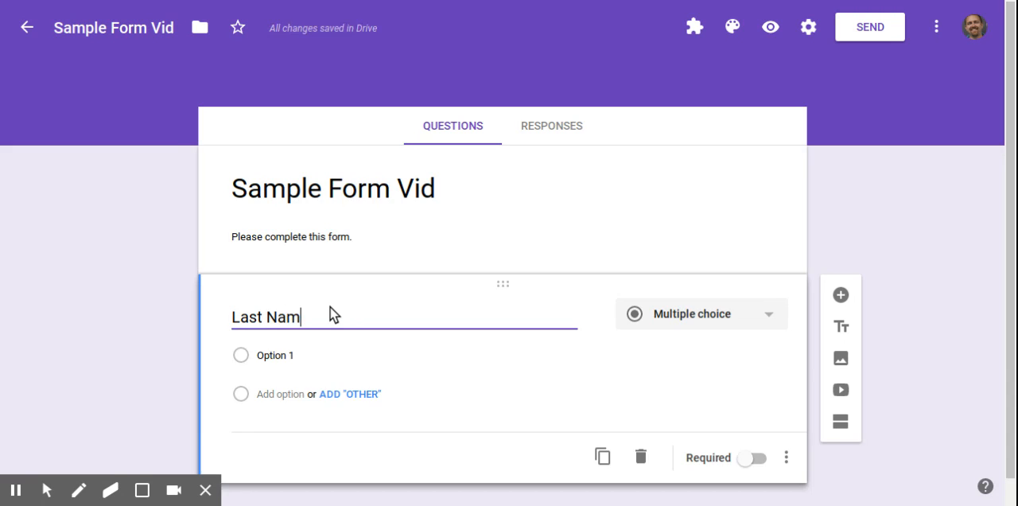
left_click(700, 315)
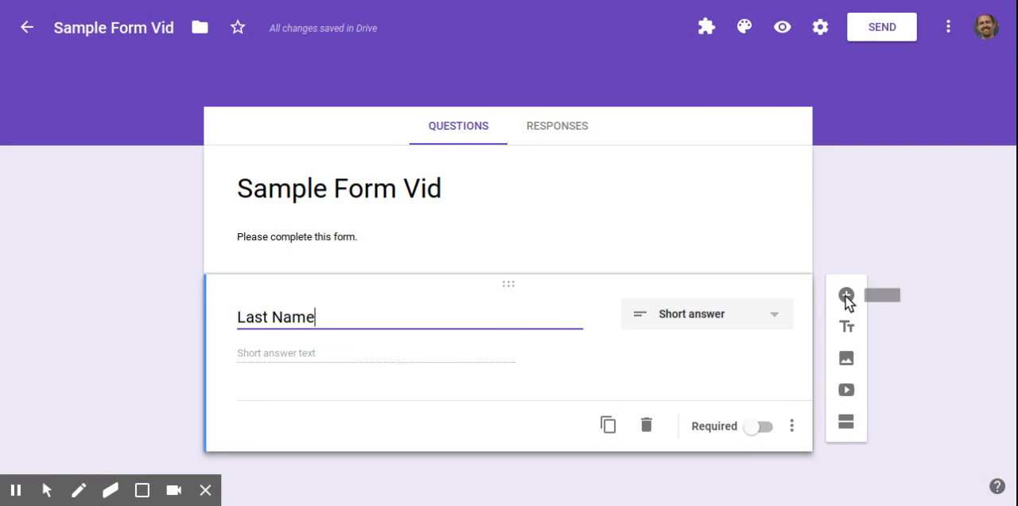
- Add a 'First Name' short-answer question after it
left_click(846, 296)
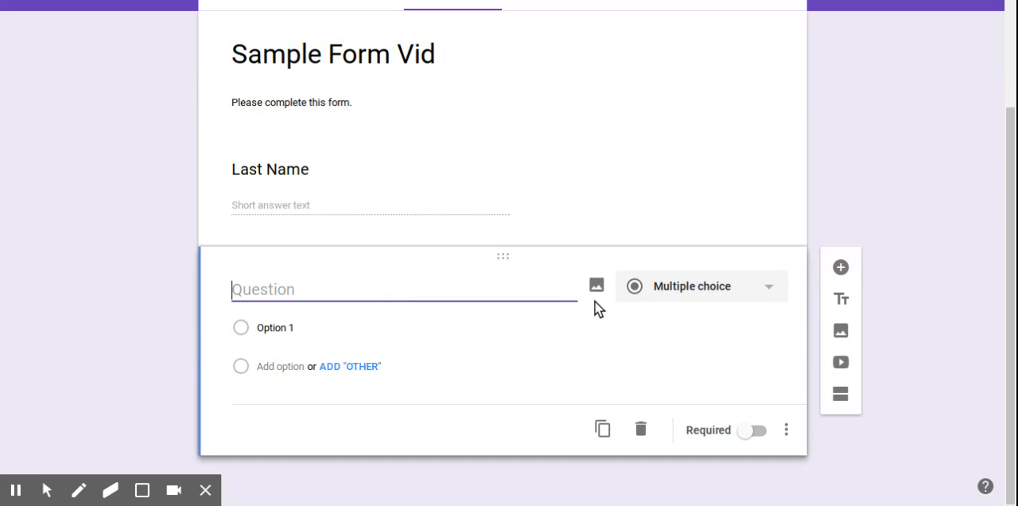
mouse_move(405, 286)
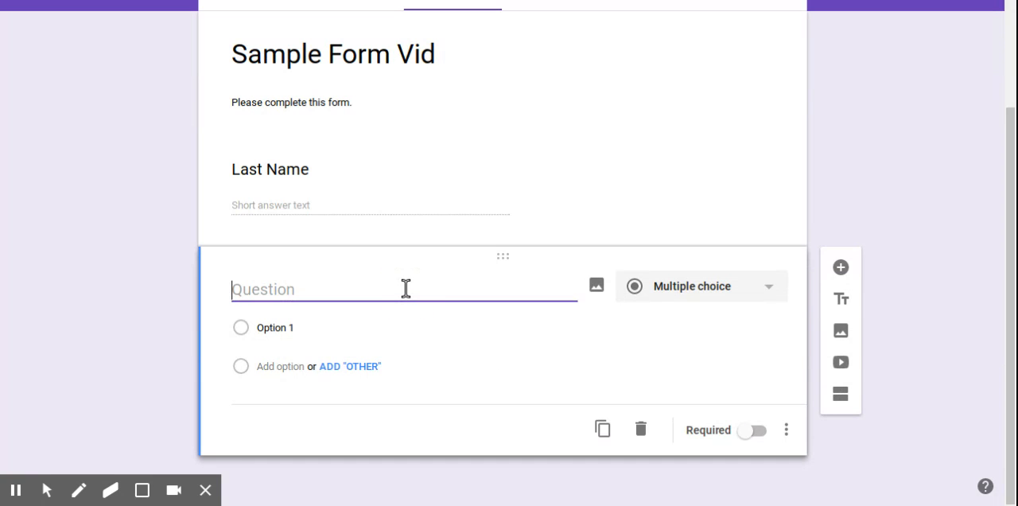
type("First Name")
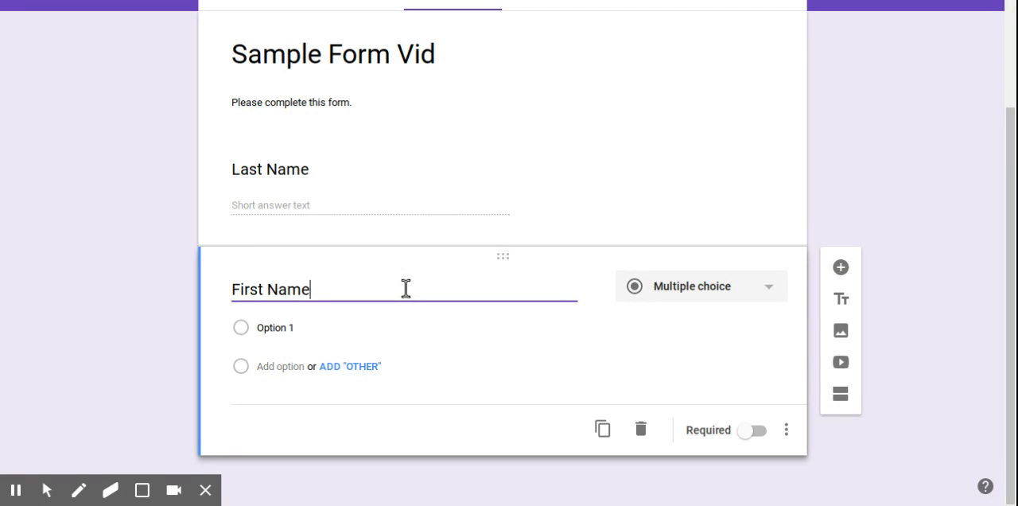
left_click(700, 286)
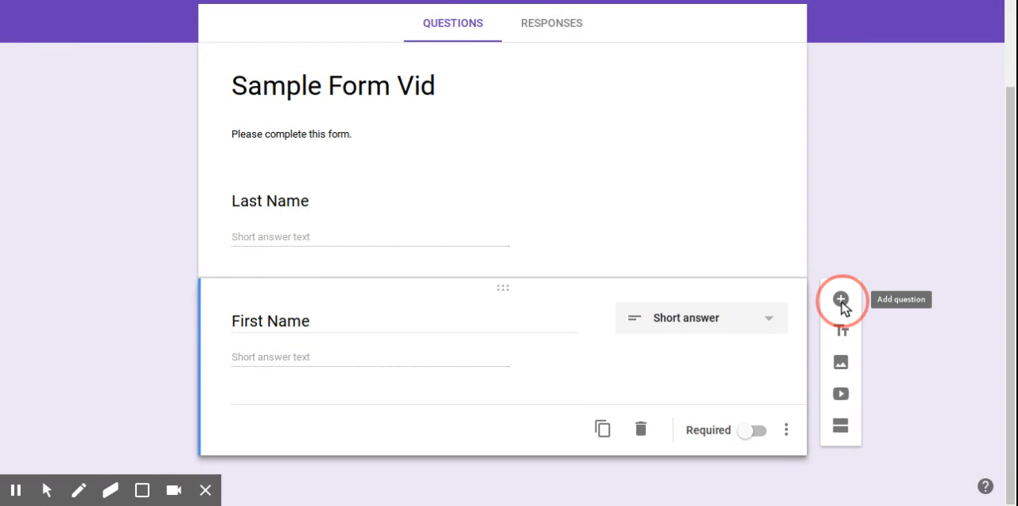
- Add the multiple-choice question 'What year is it?' with options 2009 and 2017
left_click(840, 299)
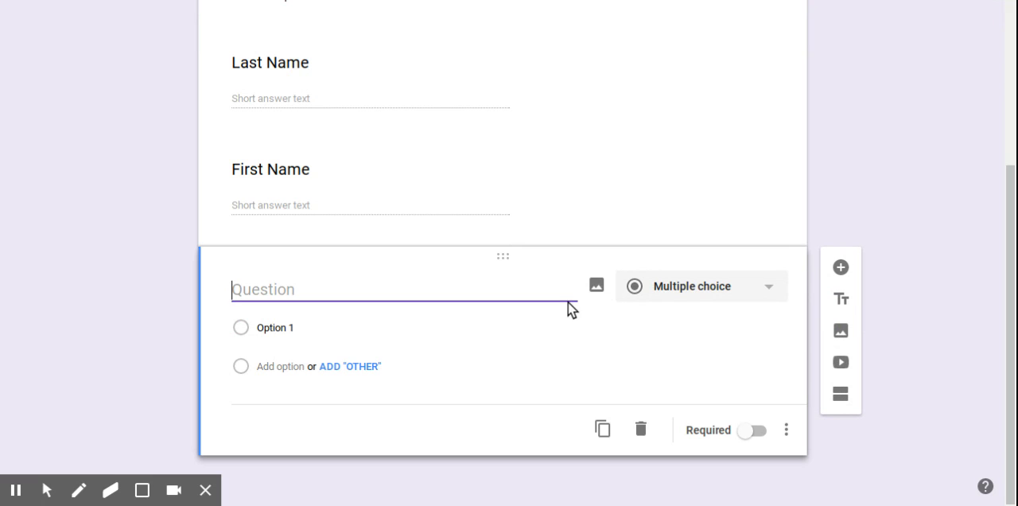
type("What year is it?")
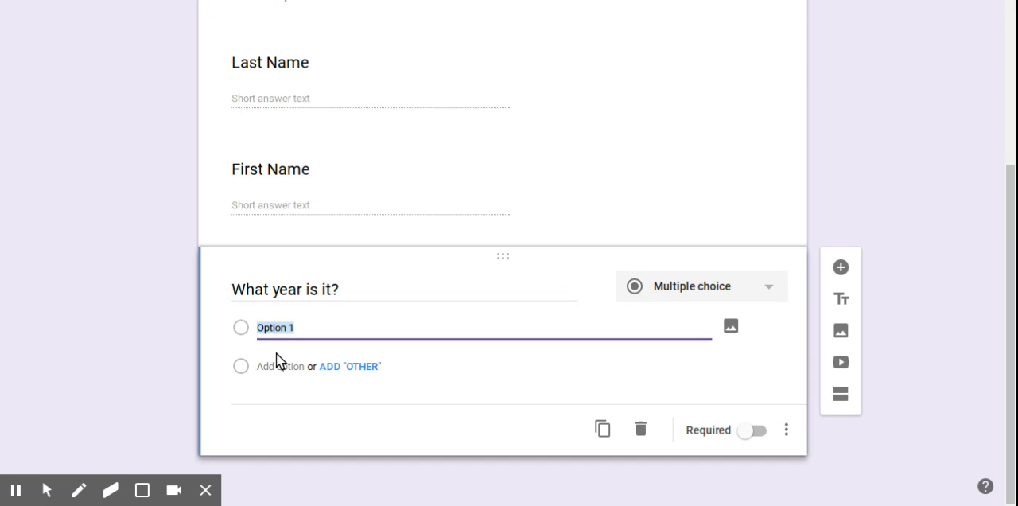
type("2009")
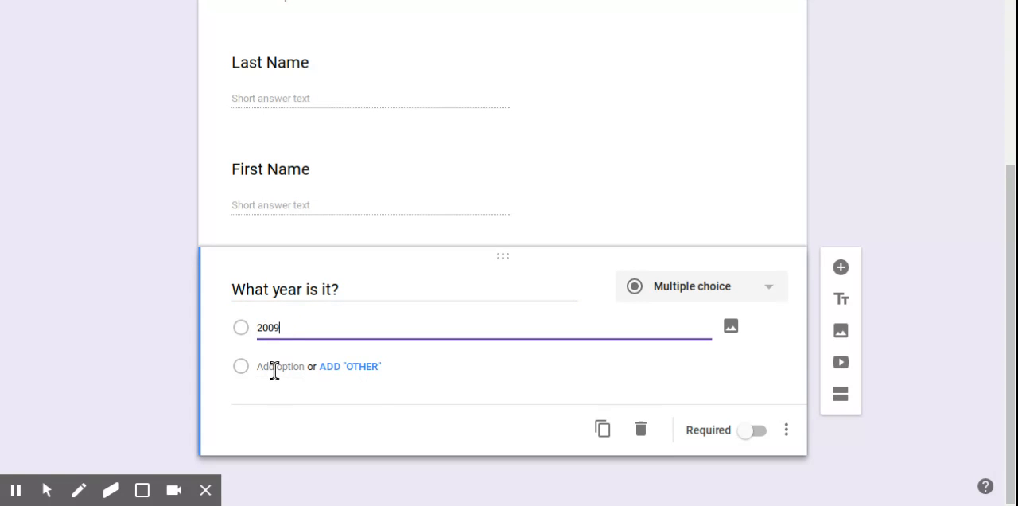
type("2017")
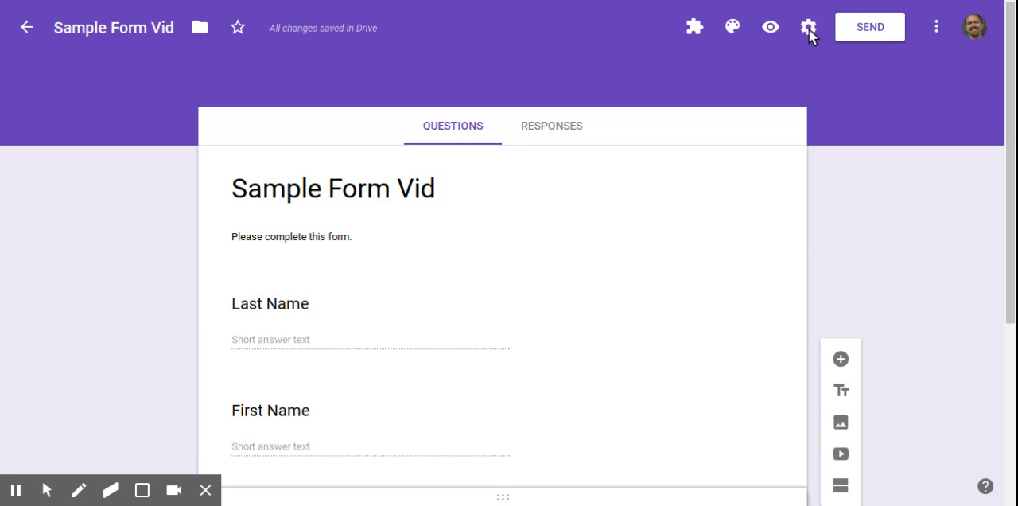
- In Settings > Quizzes, switch on 'Make this a quiz' with default options and save
left_click(808, 25)
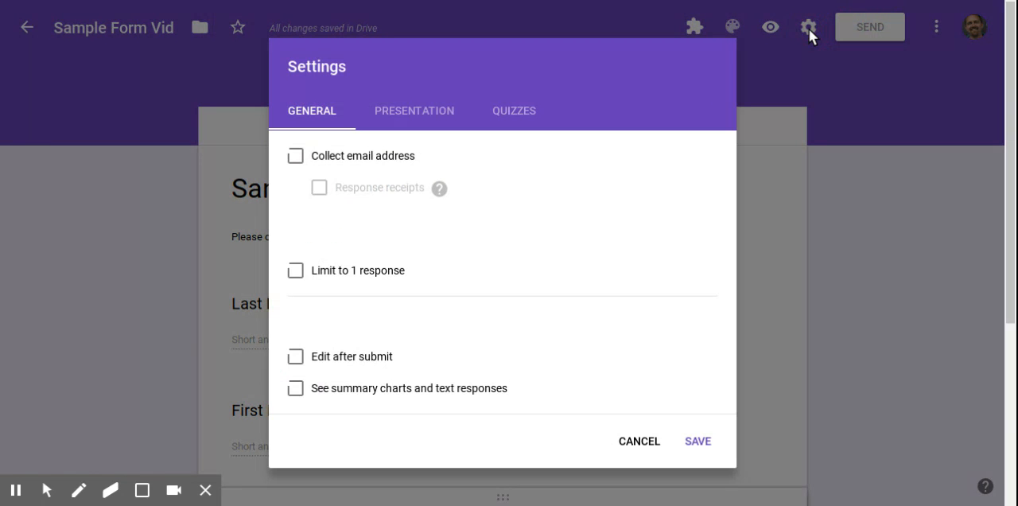
left_click(514, 111)
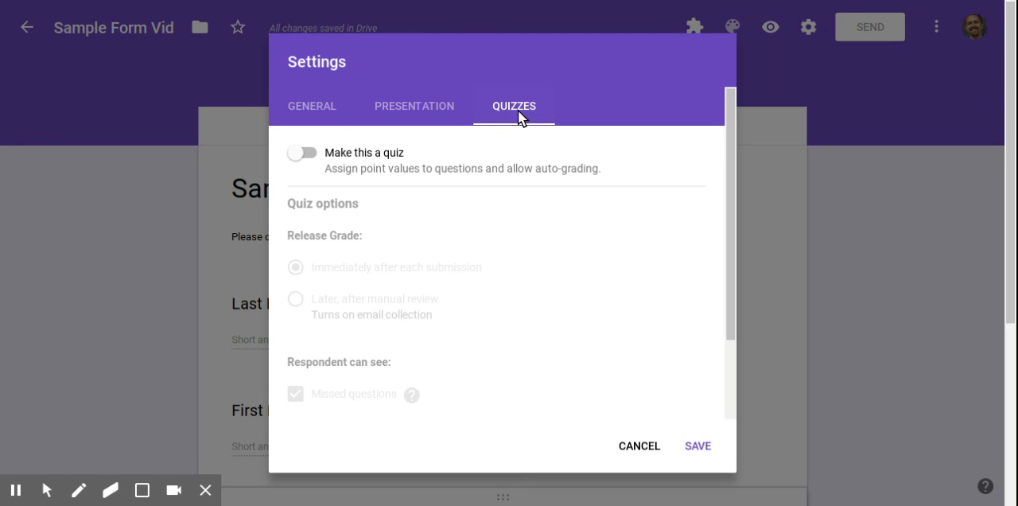
left_click(303, 153)
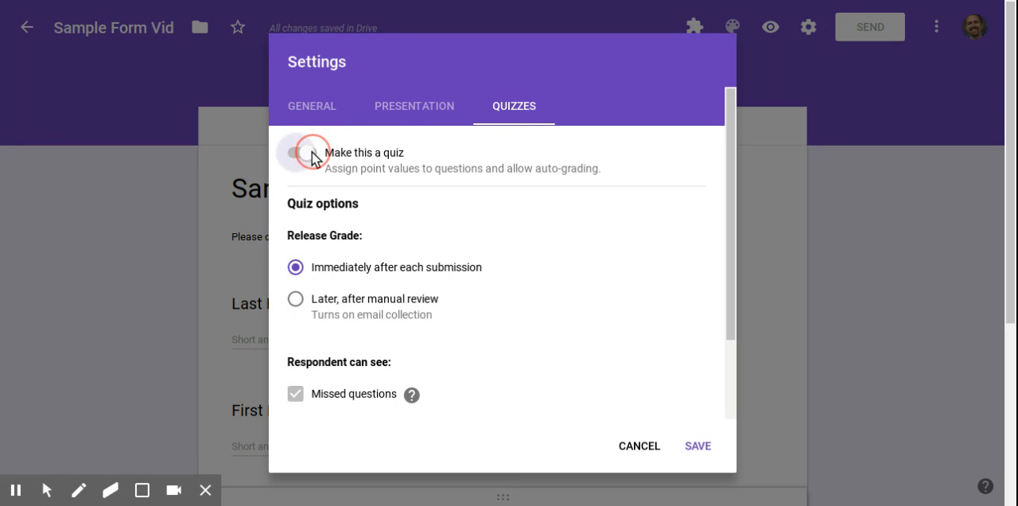
left_click(302, 153)
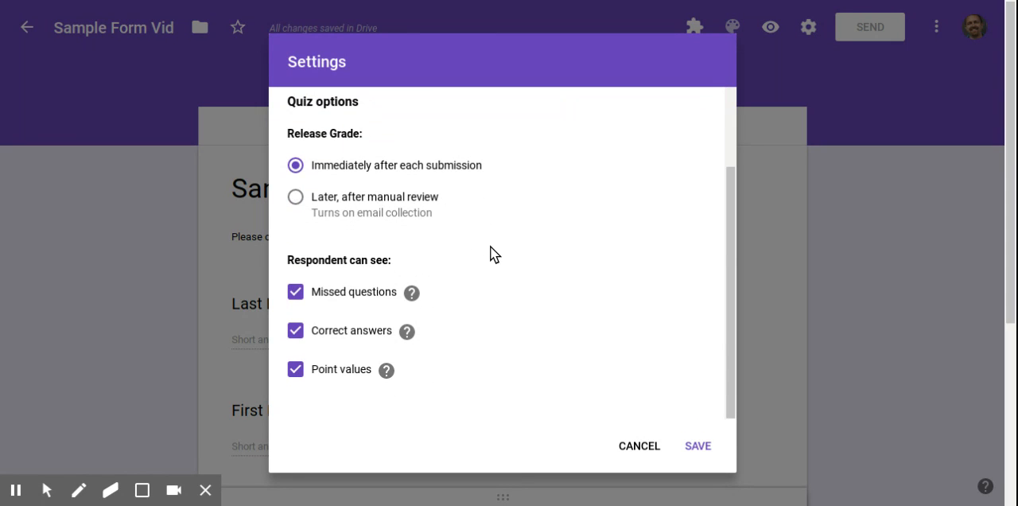
mouse_move(493, 327)
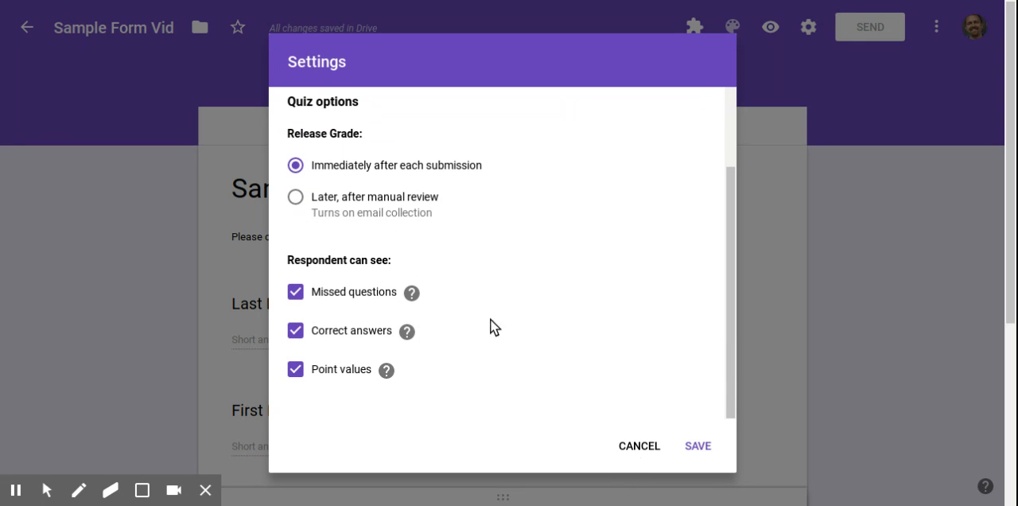
mouse_move(443, 296)
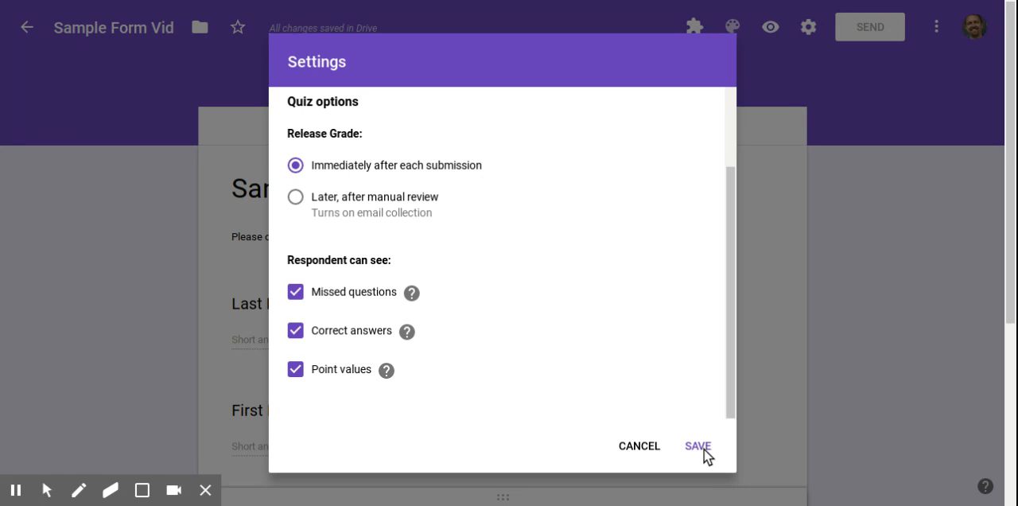
left_click(700, 445)
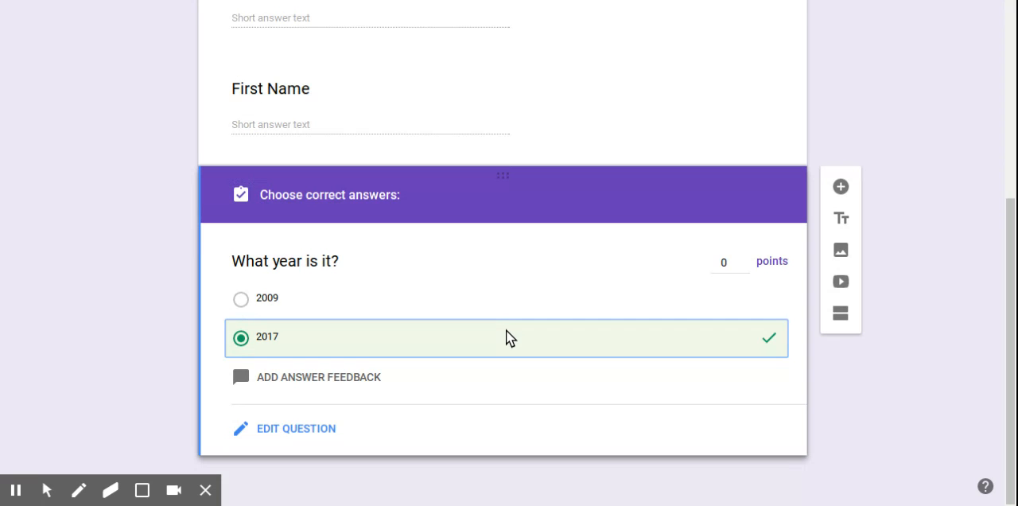
mouse_move(741, 261)
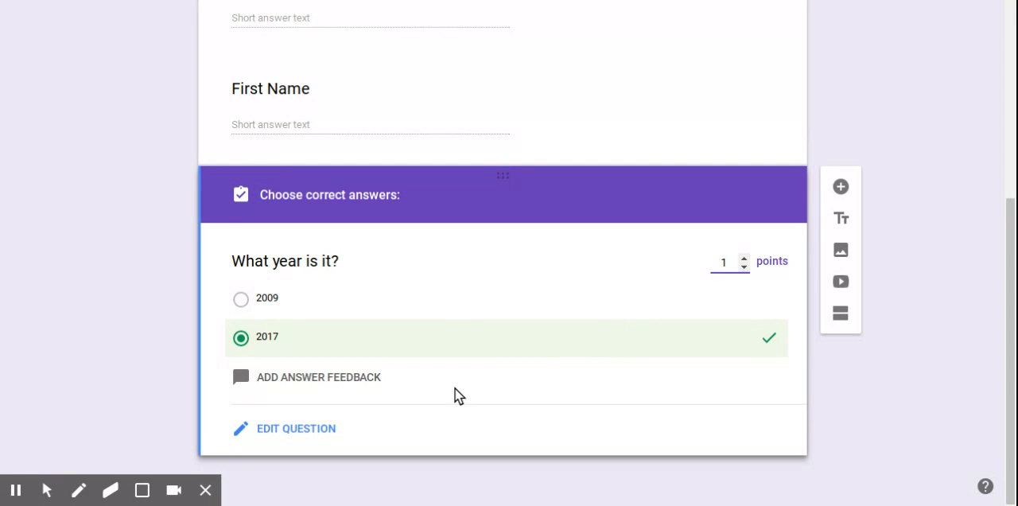
mouse_move(312, 385)
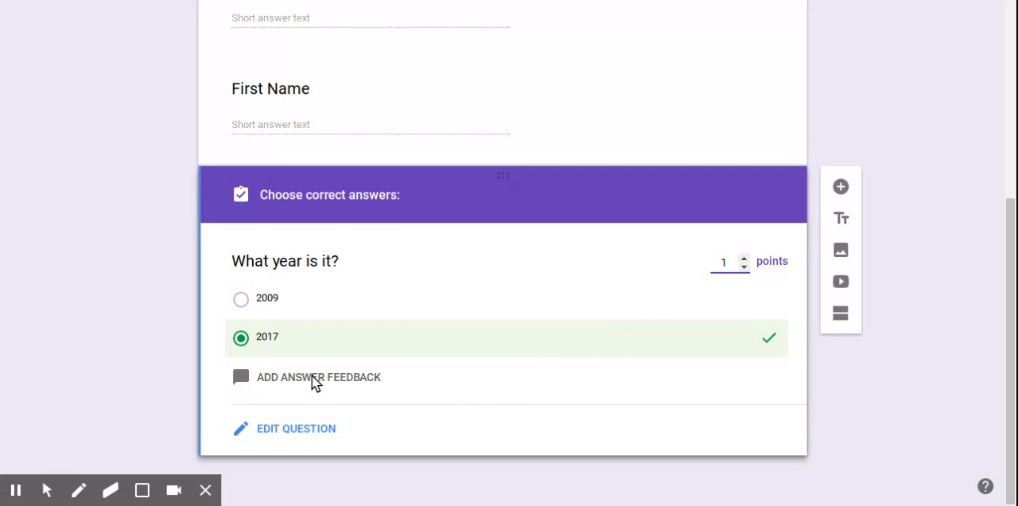
- Choose Add Answer Feedback for the 'What year is it?' question
left_click(312, 377)
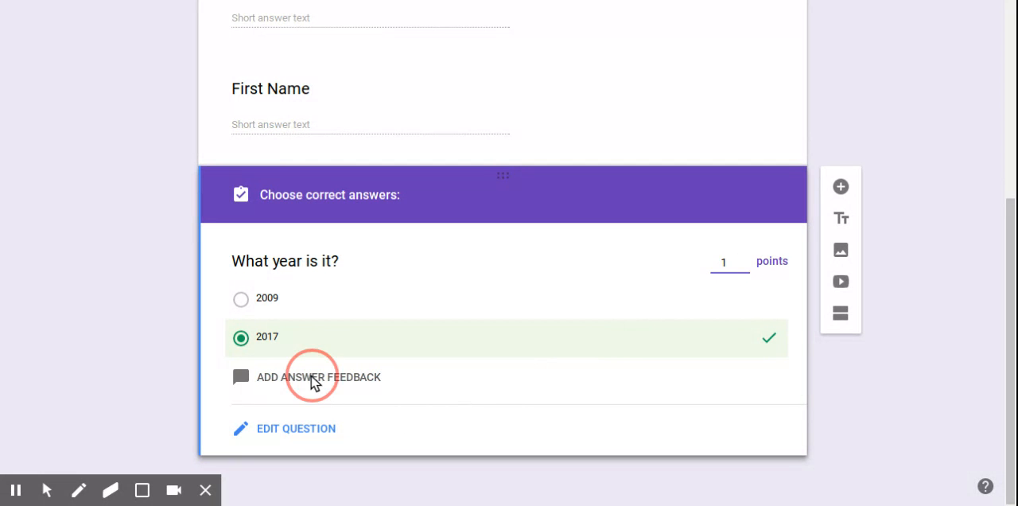
- In the answer feedback editor, start entering feedback for correct answers
left_click(311, 377)
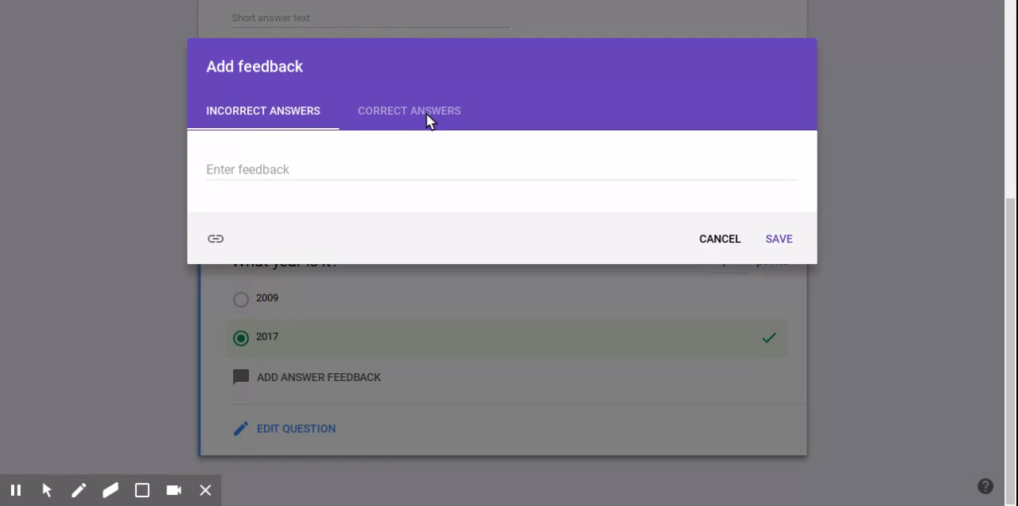
left_click(409, 112)
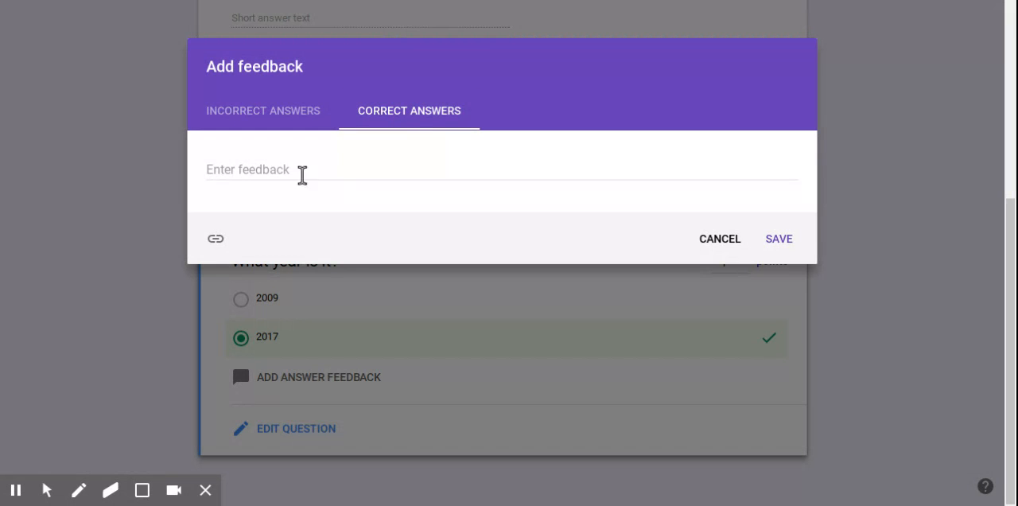
left_click(255, 168)
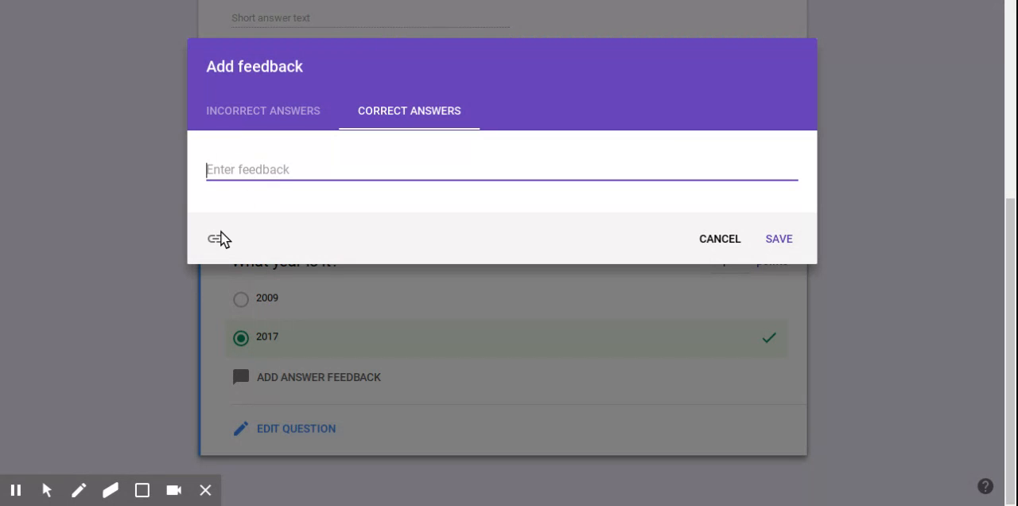
- Show the link fields for attaching a link to the correct-answer feedback
left_click(216, 239)
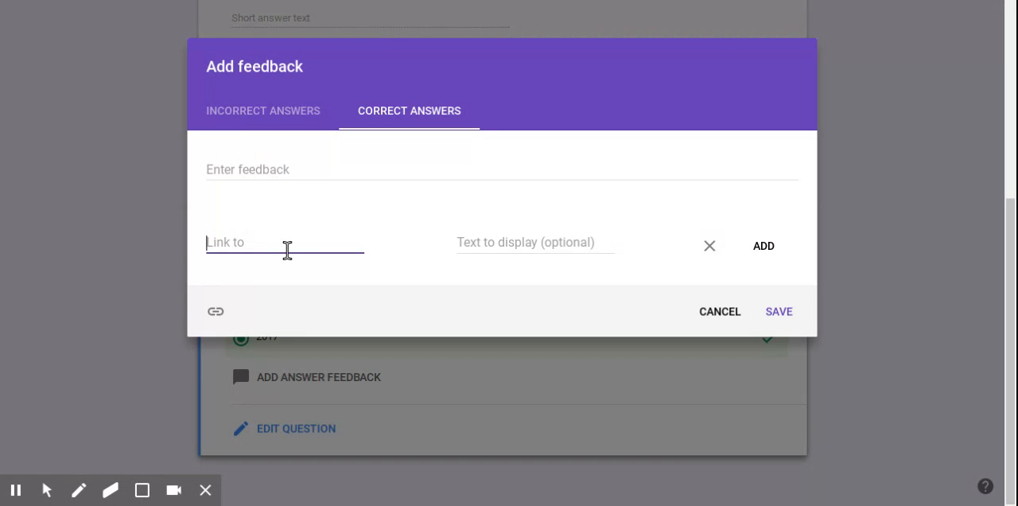
mouse_move(426, 284)
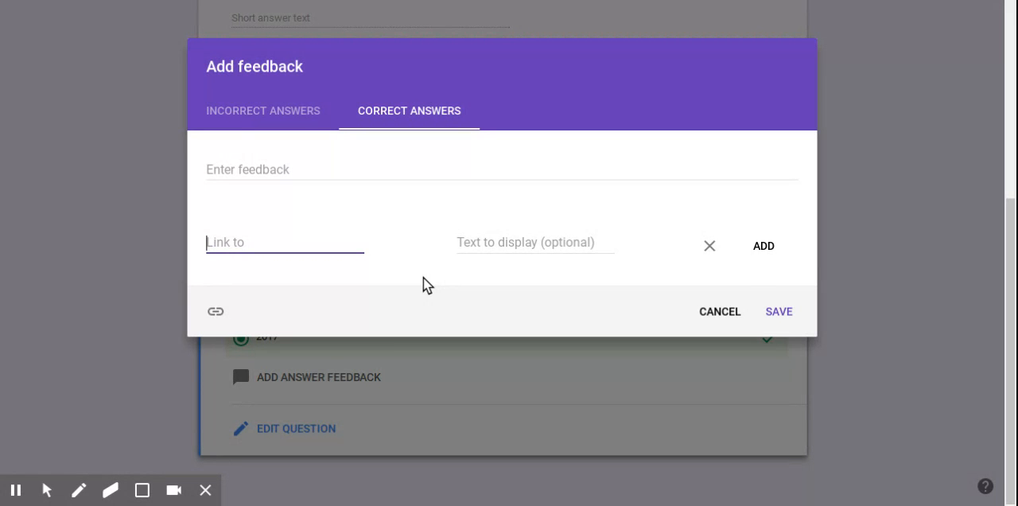
mouse_move(778, 318)
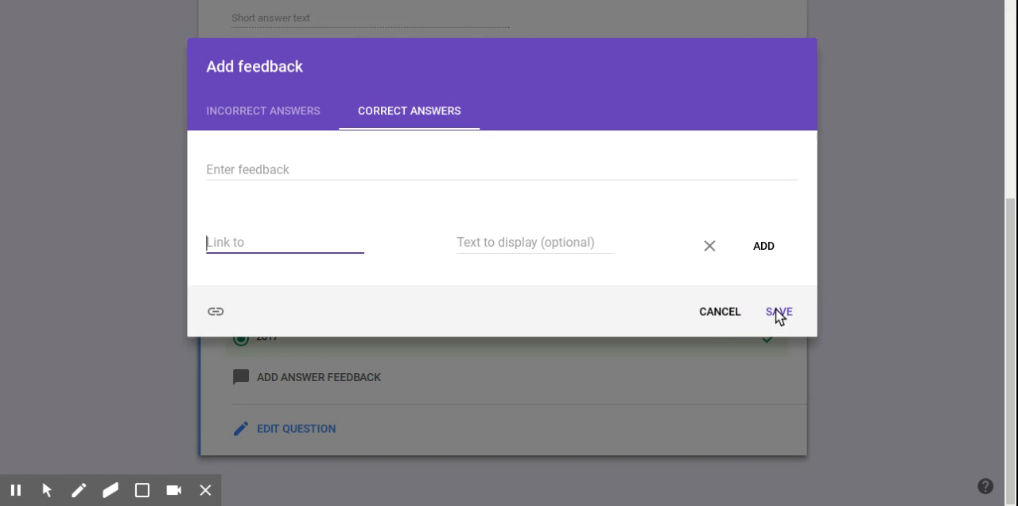
mouse_move(452, 341)
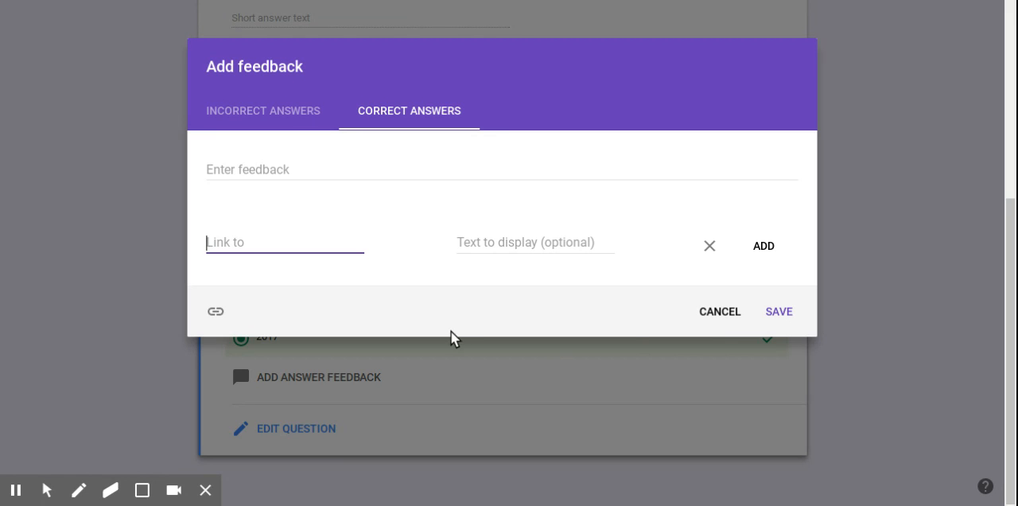
mouse_move(420, 277)
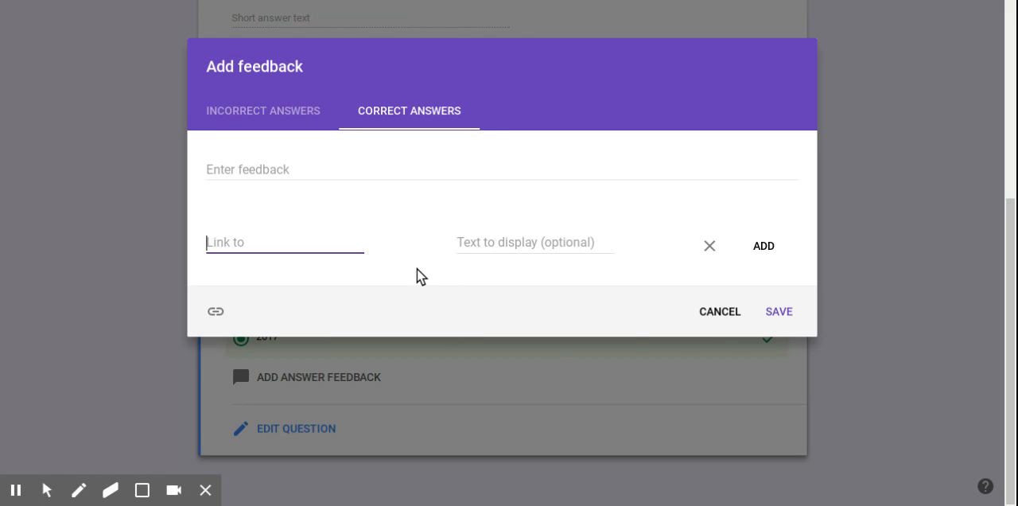
mouse_move(780, 311)
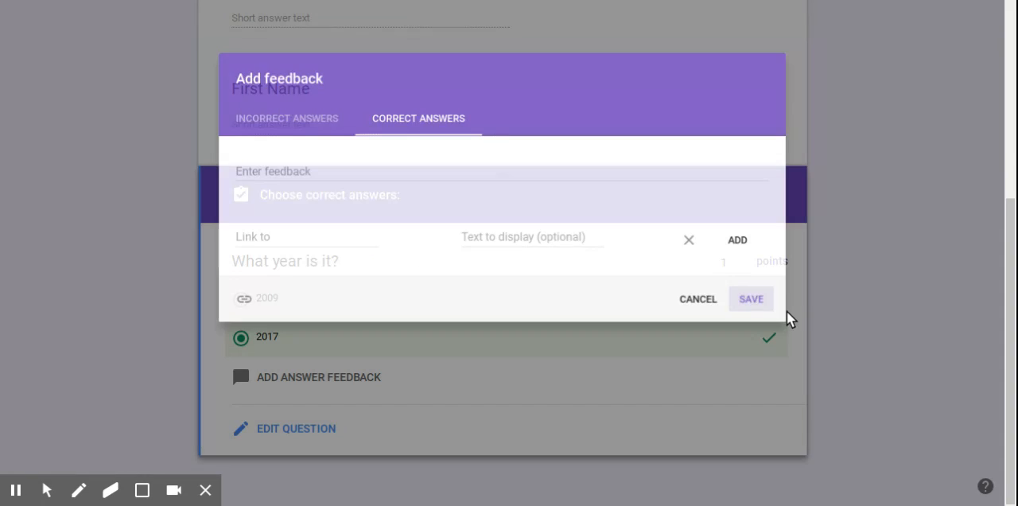
- Save the answer feedback and show the Responses view with 0 responses
left_click(751, 300)
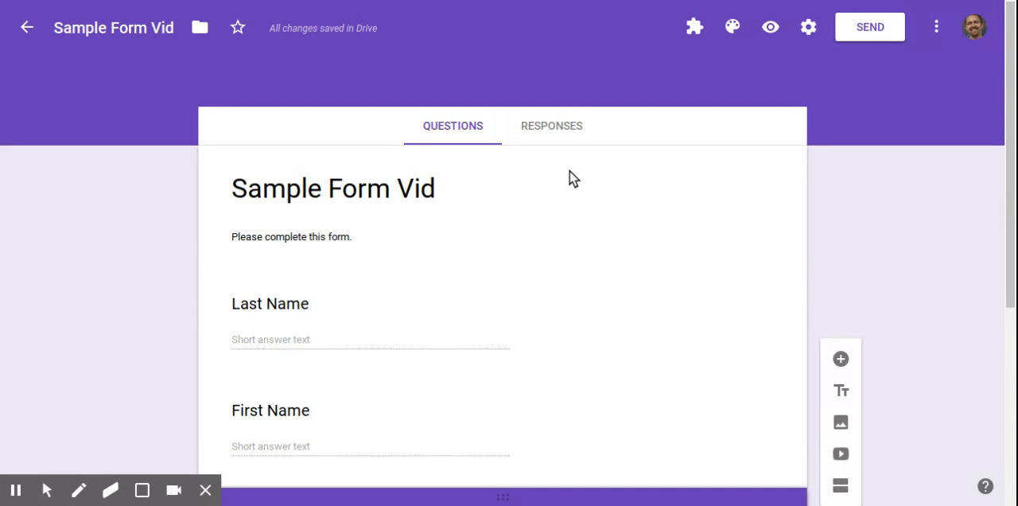
left_click(550, 125)
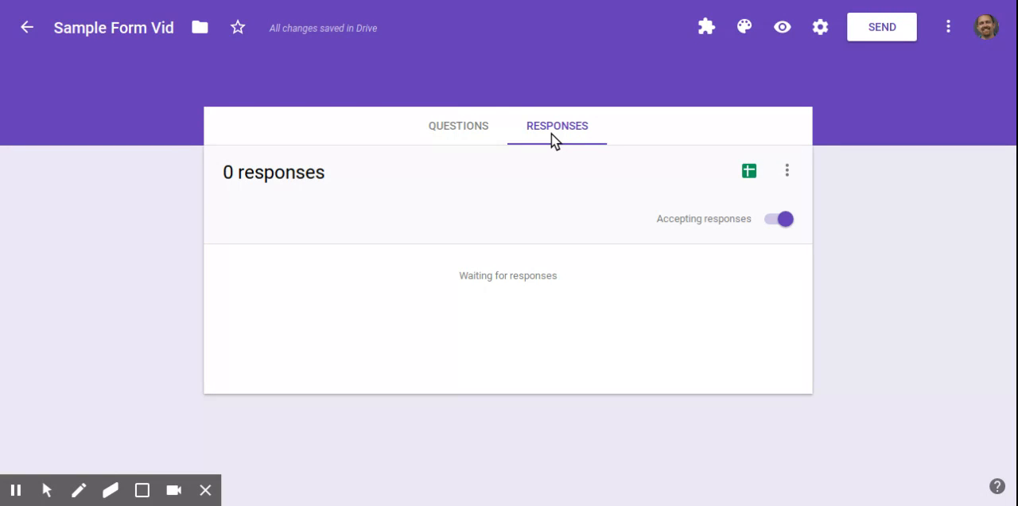
mouse_move(468, 264)
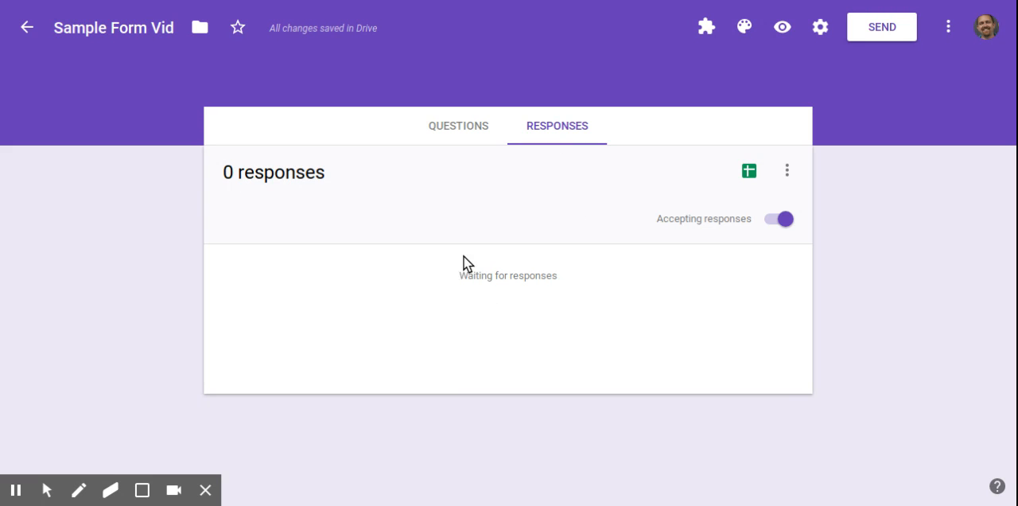
mouse_move(454, 326)
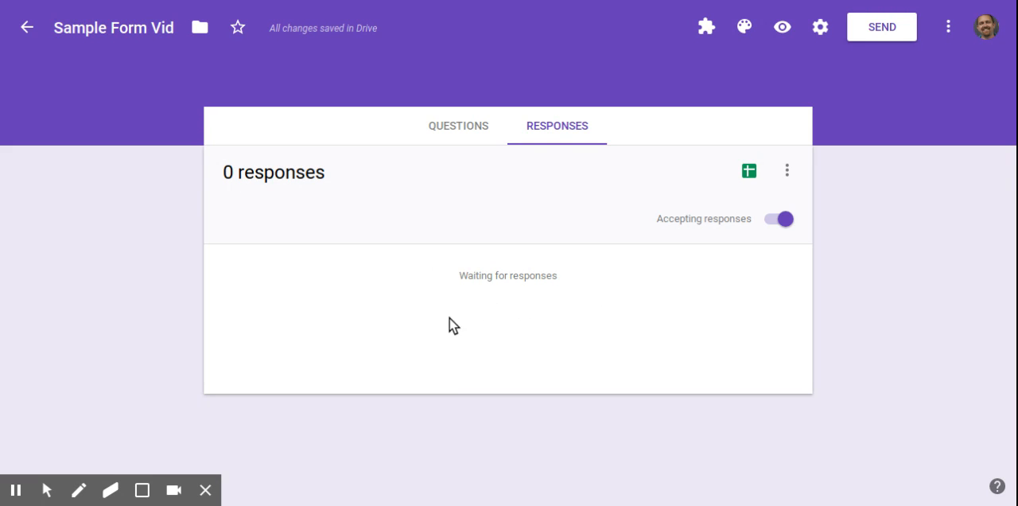
mouse_move(612, 264)
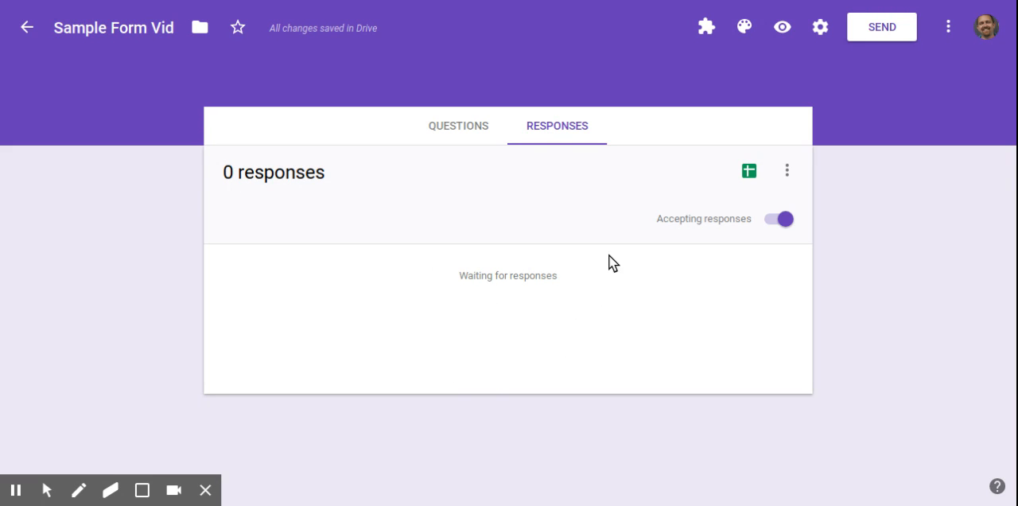
mouse_move(462, 315)
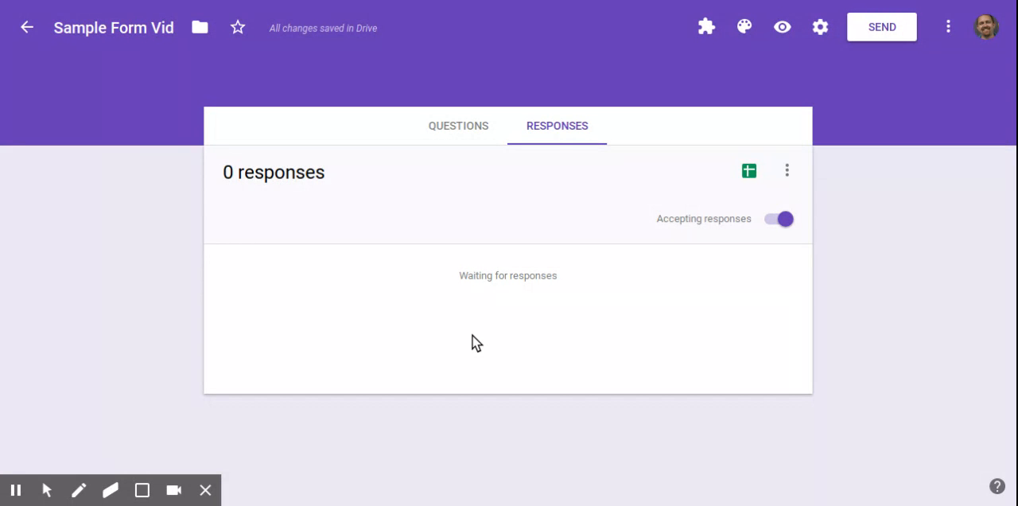
mouse_move(744, 293)
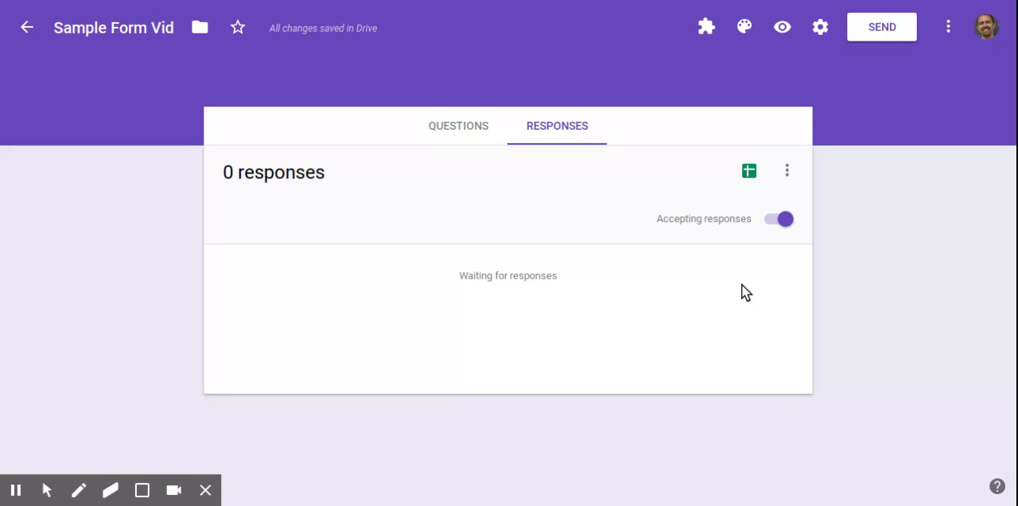
mouse_move(788, 175)
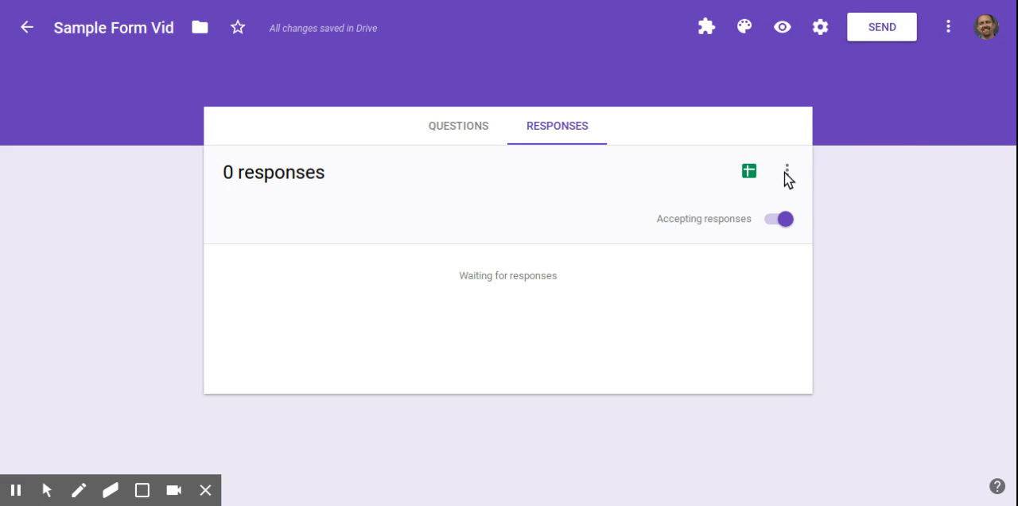
mouse_move(748, 172)
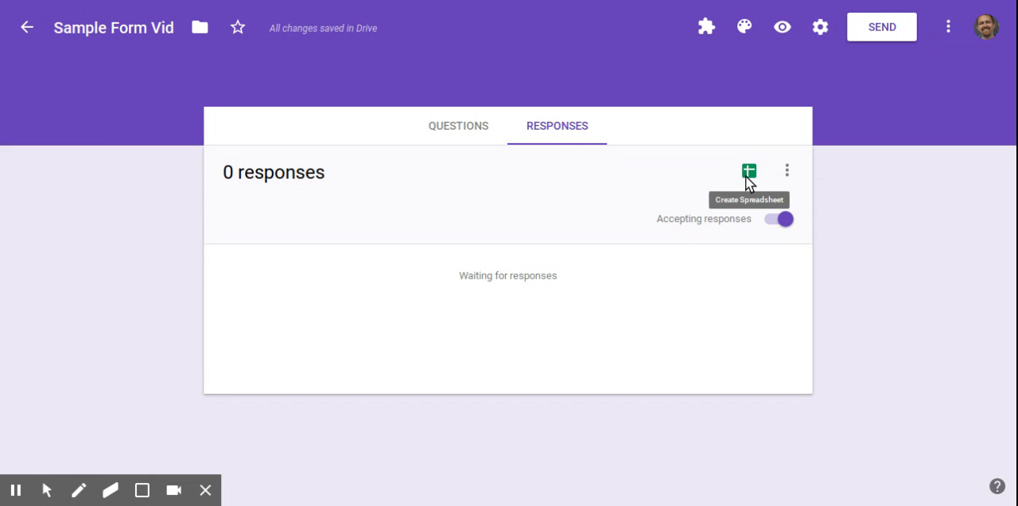
mouse_move(760, 182)
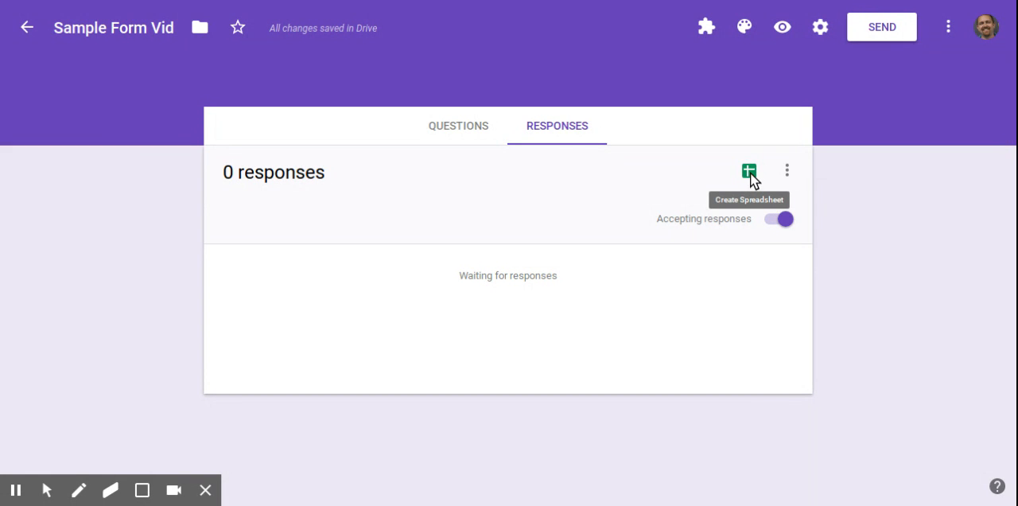
- Send responses to the existing 'Background Quizzes - 2017 A' spreadsheet and view it in Sheets
left_click(747, 171)
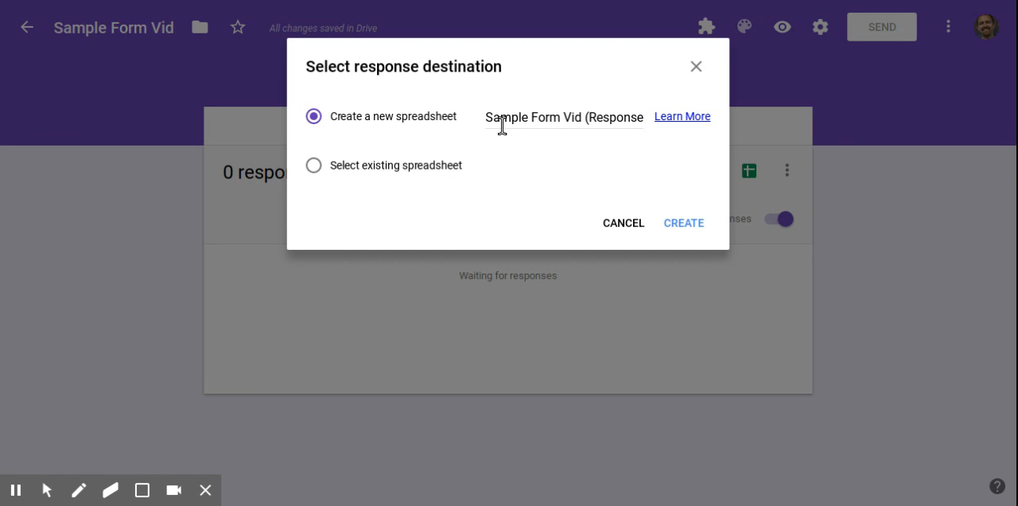
mouse_move(473, 134)
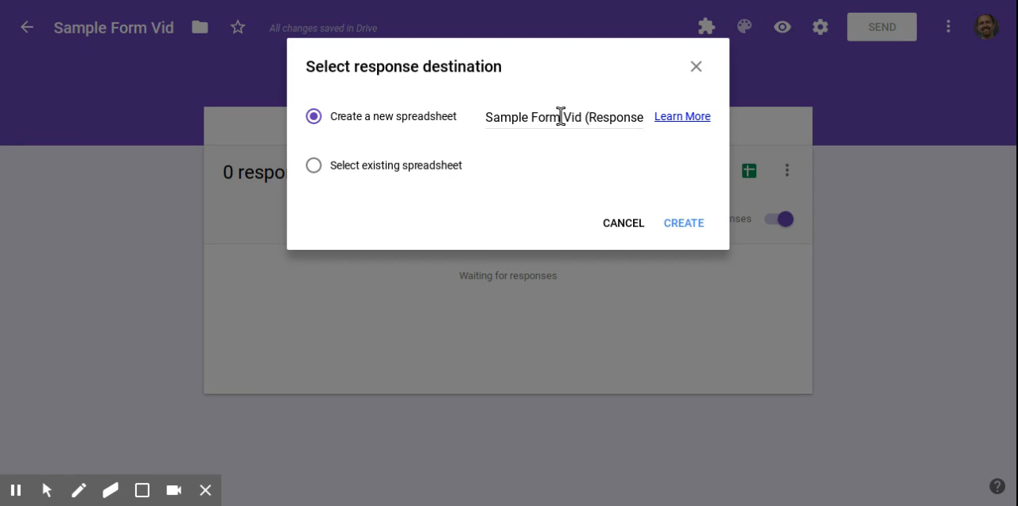
mouse_move(614, 124)
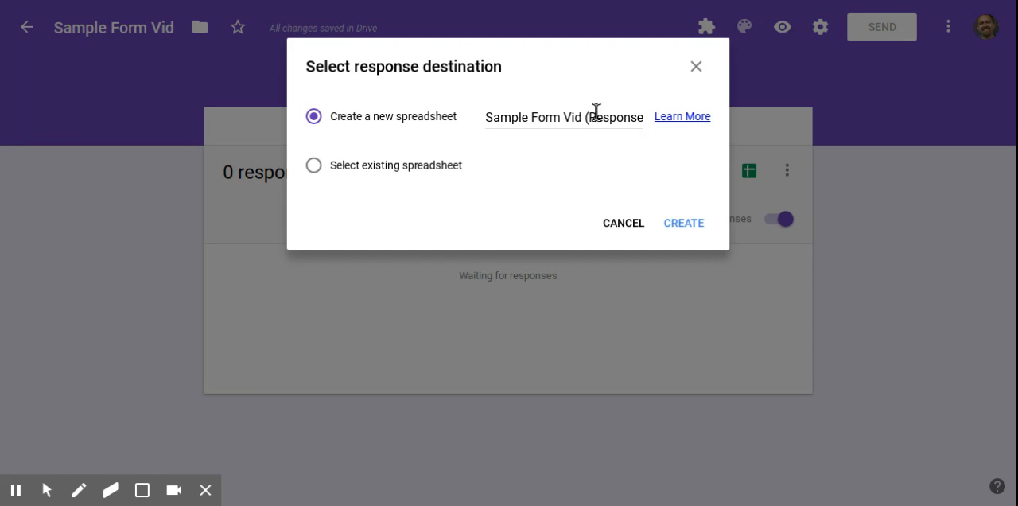
mouse_move(311, 167)
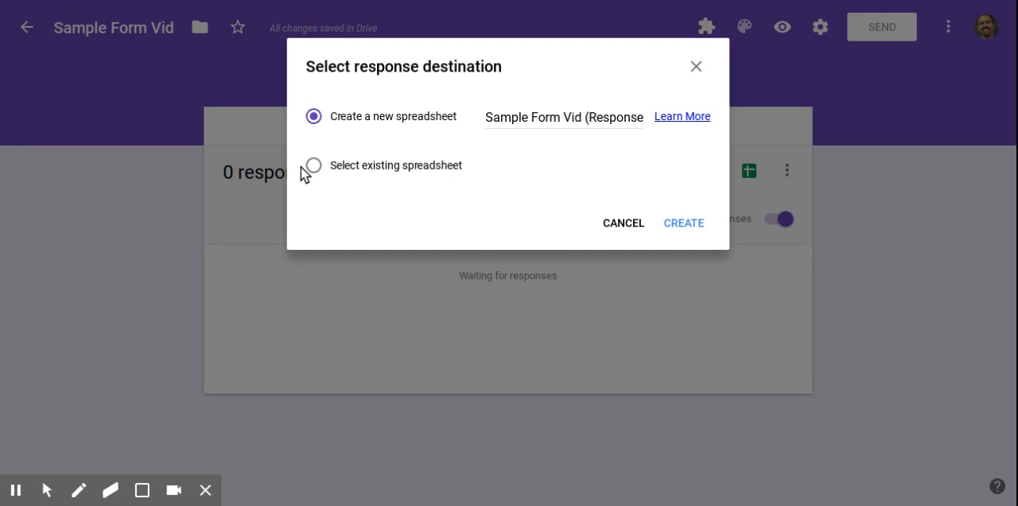
left_click(315, 165)
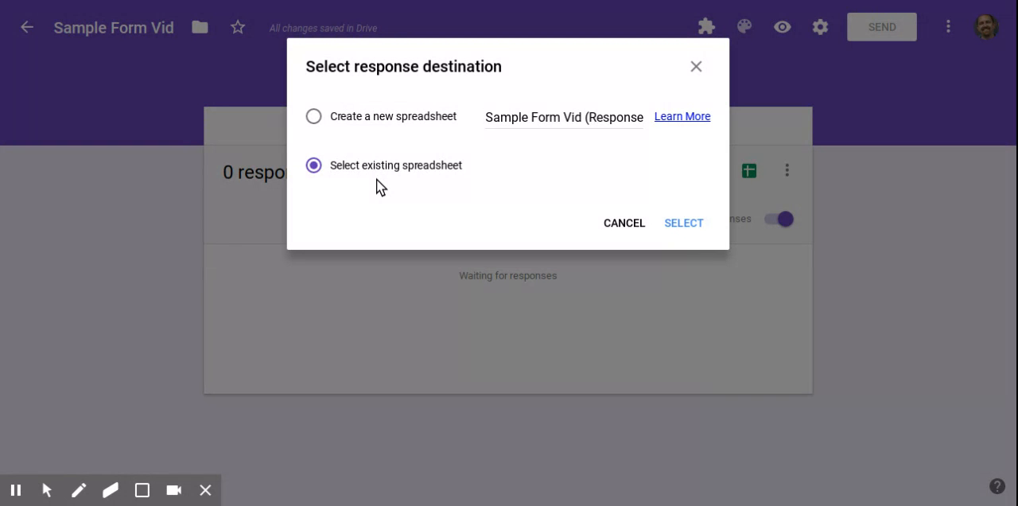
mouse_move(682, 229)
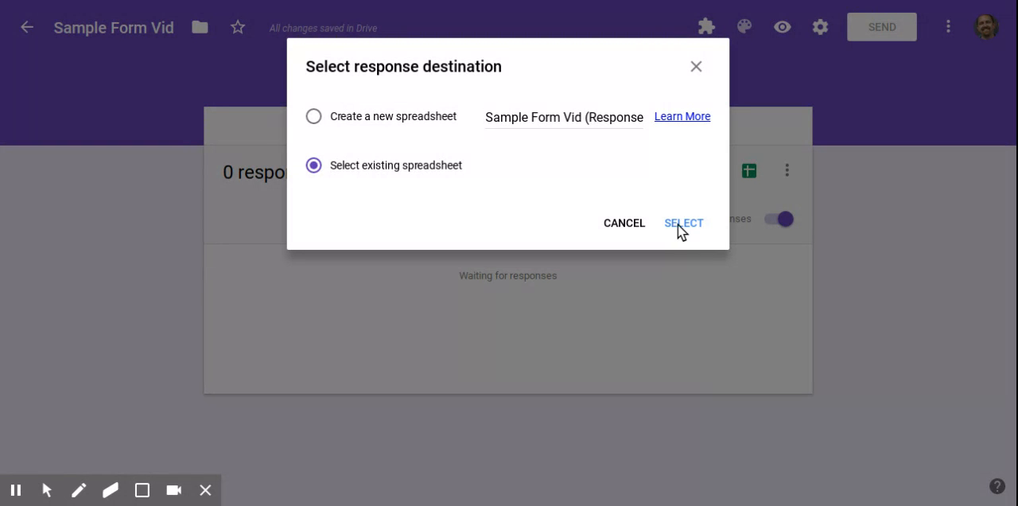
mouse_move(573, 207)
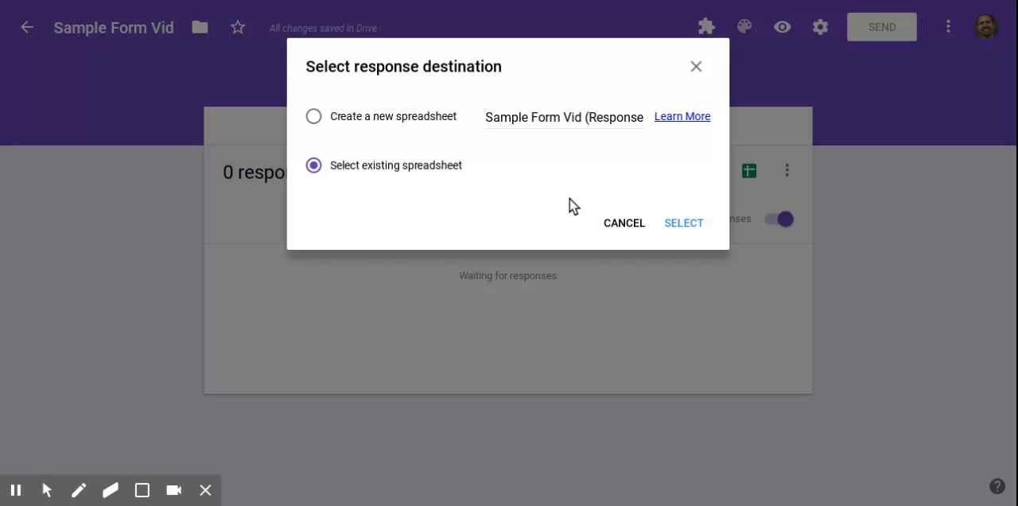
mouse_move(649, 204)
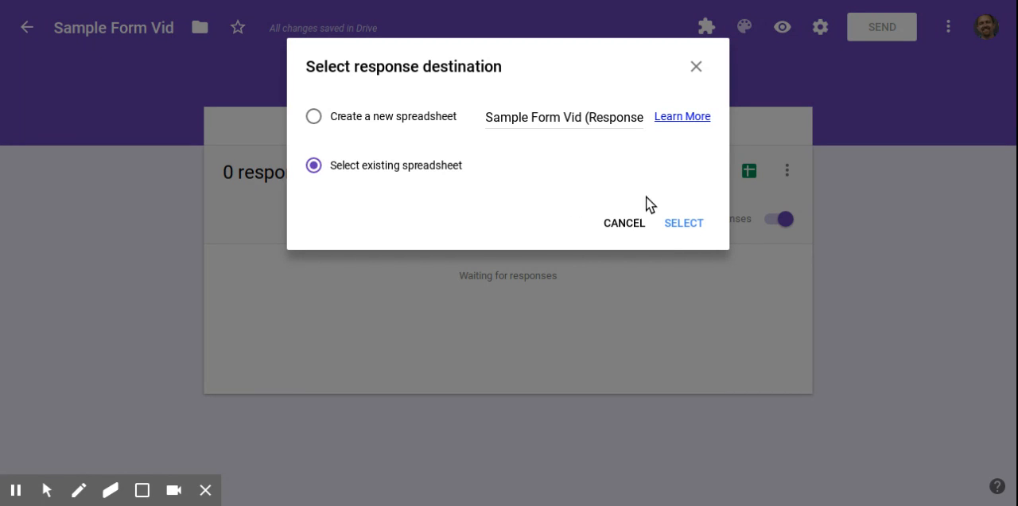
mouse_move(554, 194)
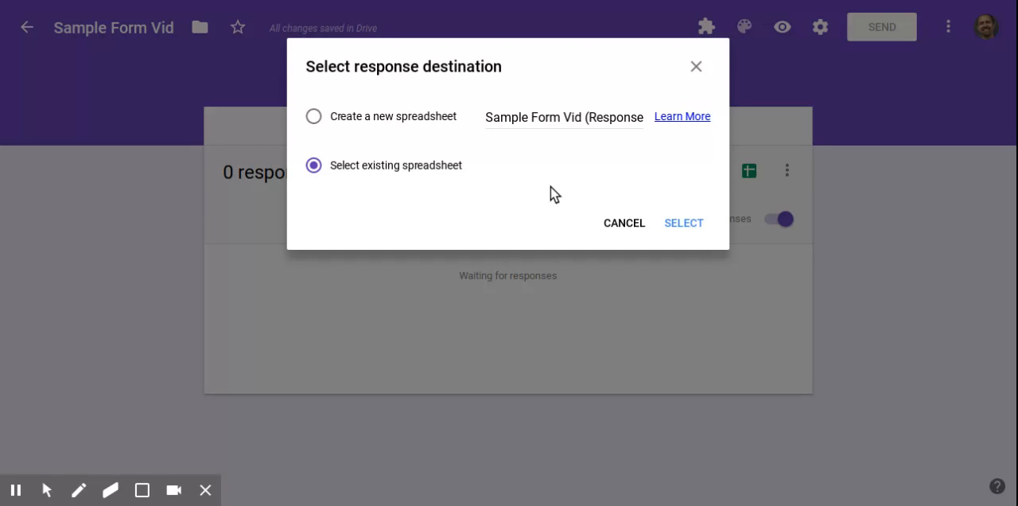
mouse_move(219, 11)
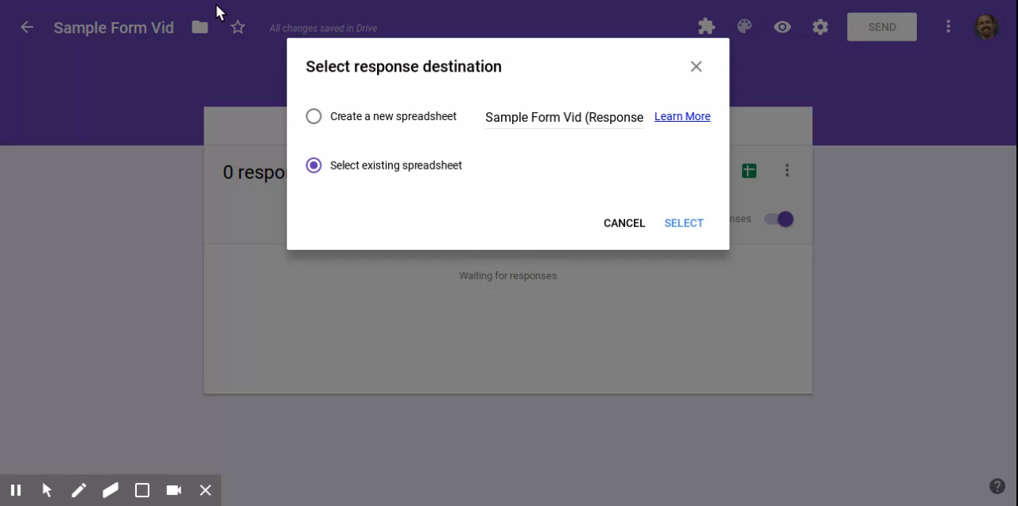
left_click(684, 223)
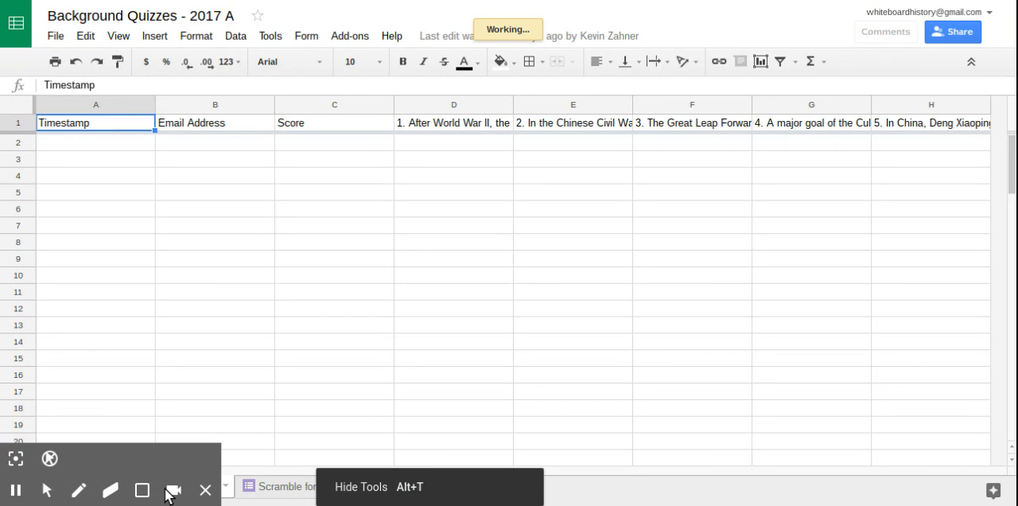
mouse_move(331, 439)
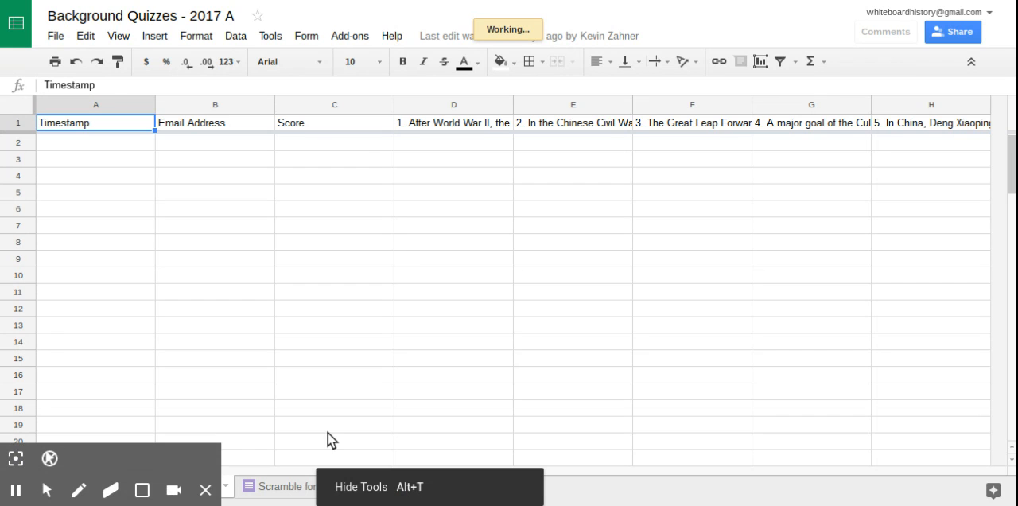